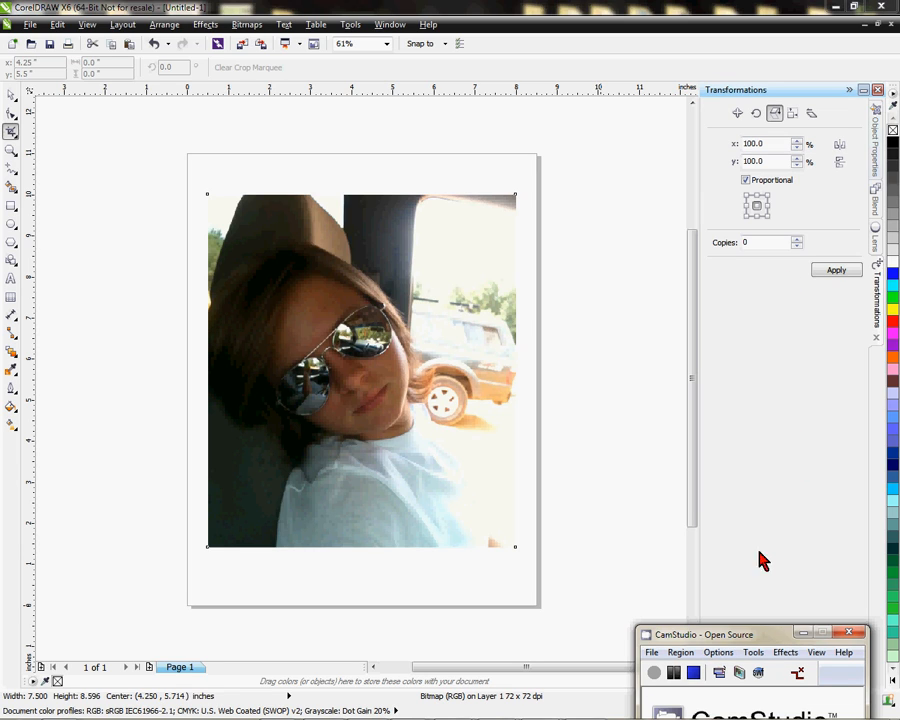
mouse_move(756, 548)
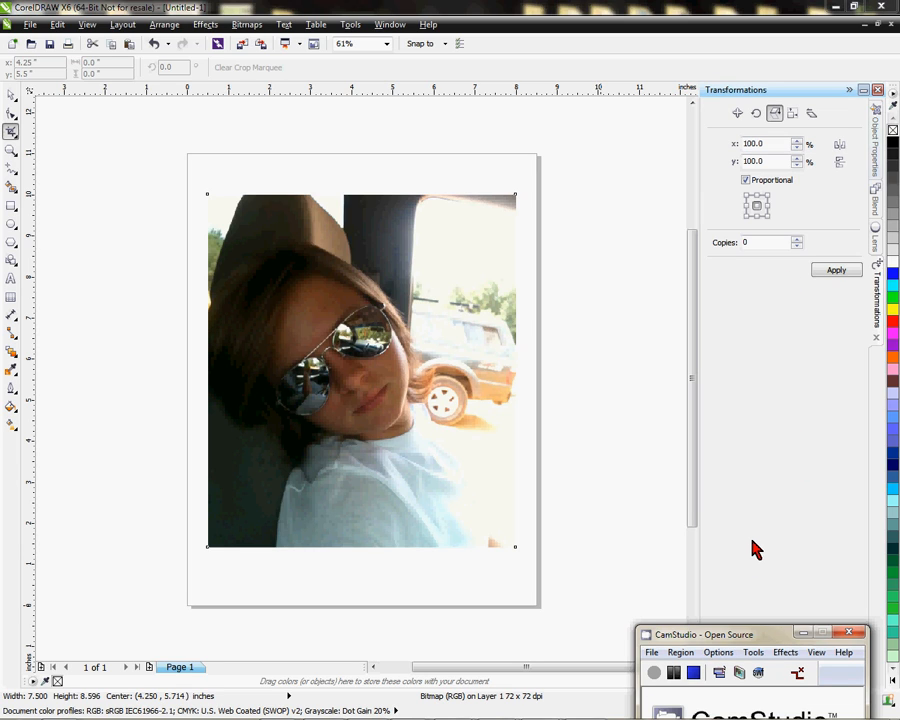
mouse_move(762, 564)
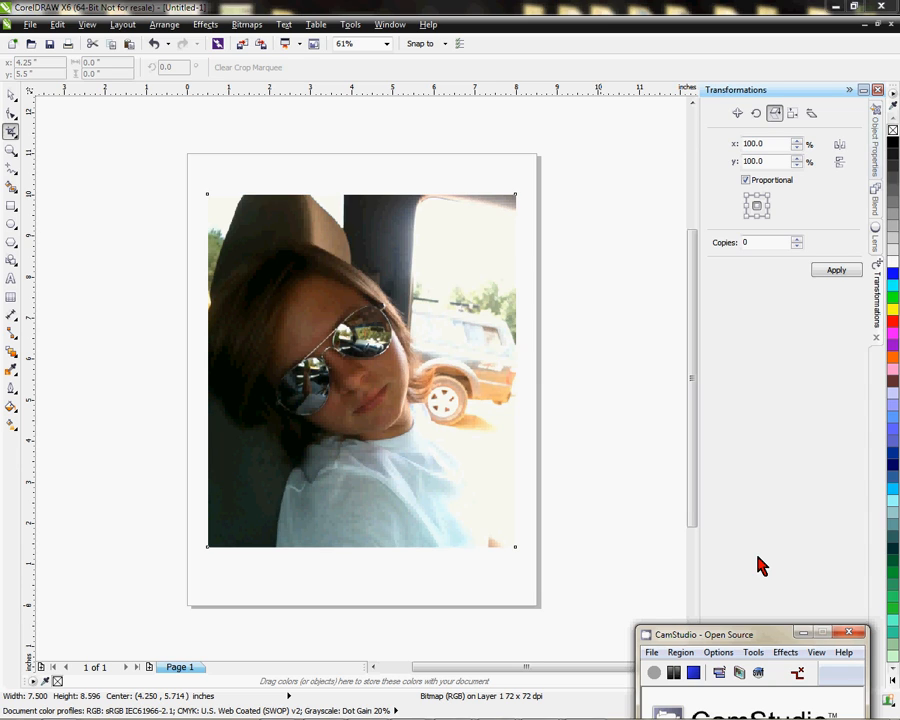
mouse_move(726, 568)
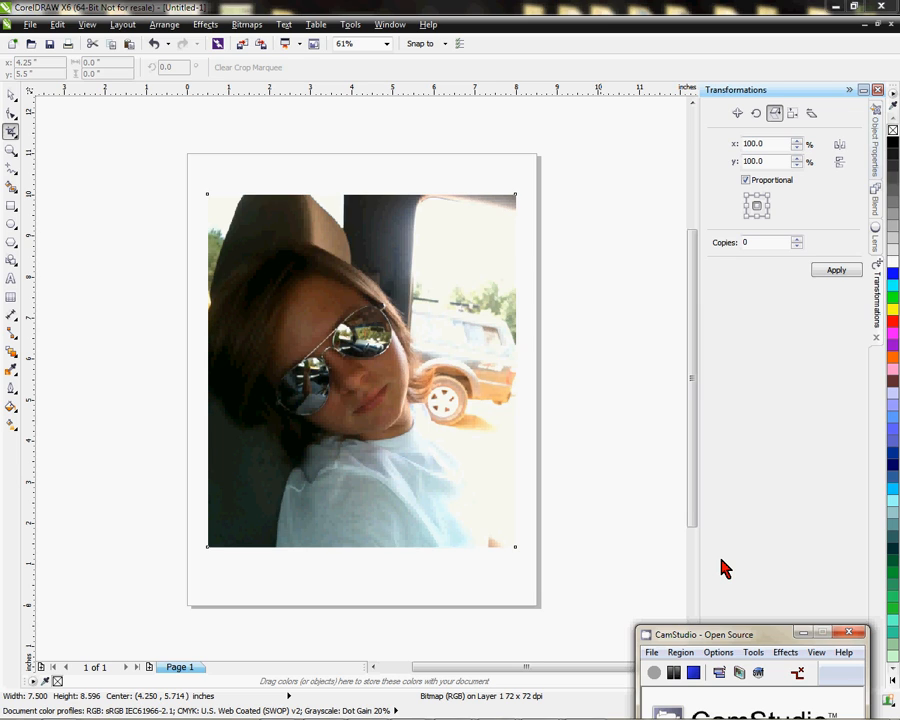
mouse_move(690, 530)
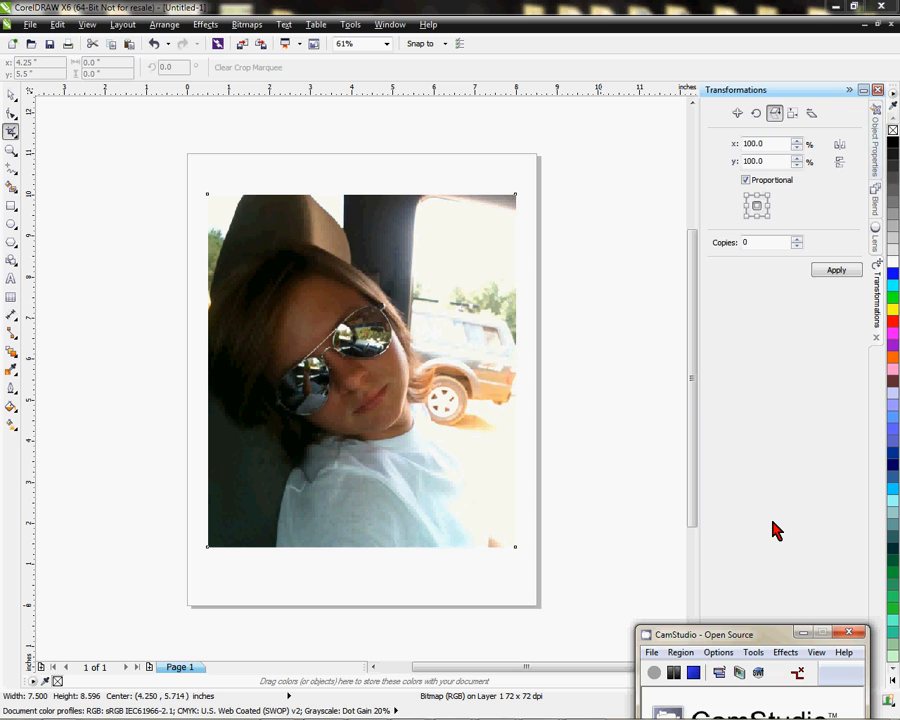
mouse_move(770, 524)
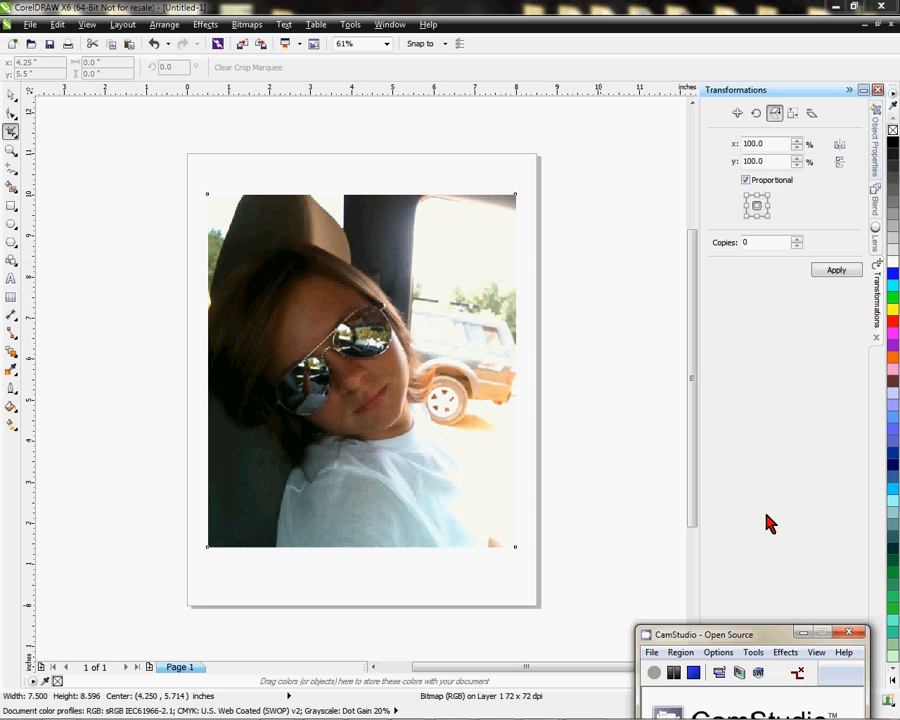
Show the Bitmaps menu of effects over the sunglasses photo
click(246, 24)
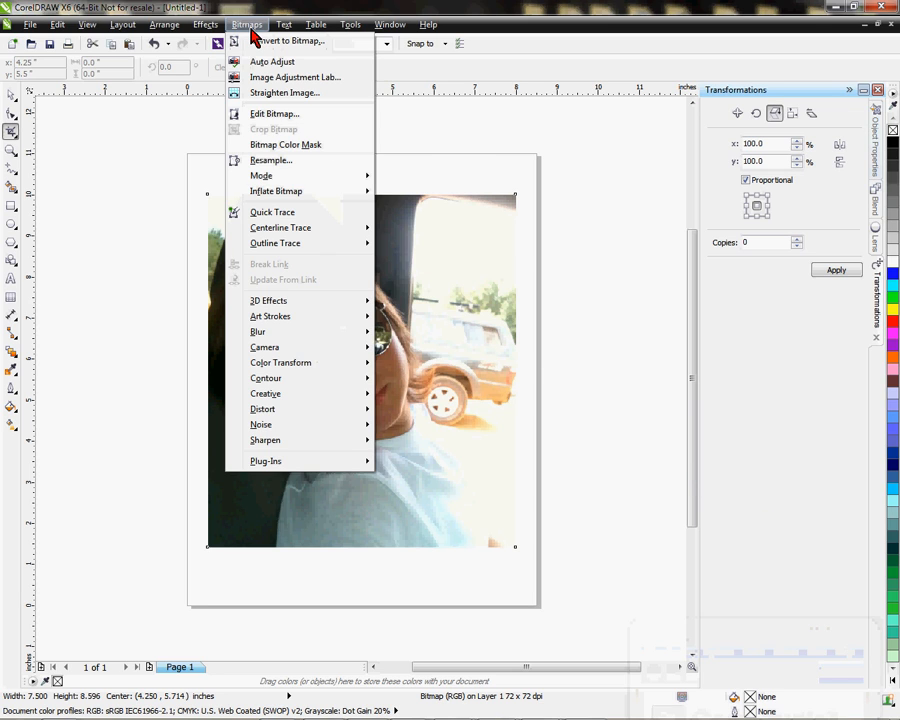
mouse_move(280, 244)
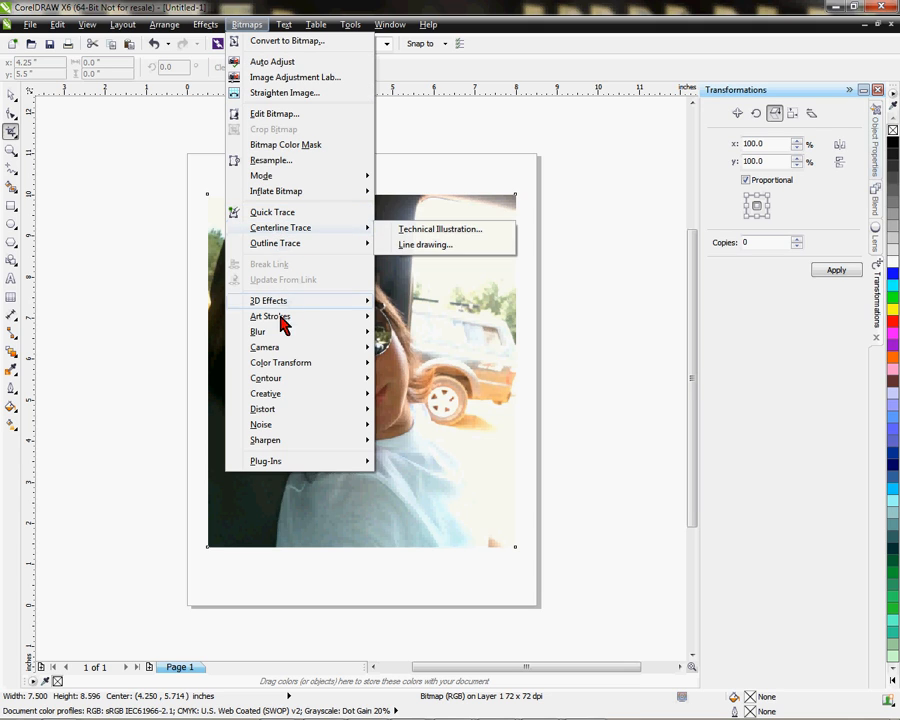
mouse_move(266, 392)
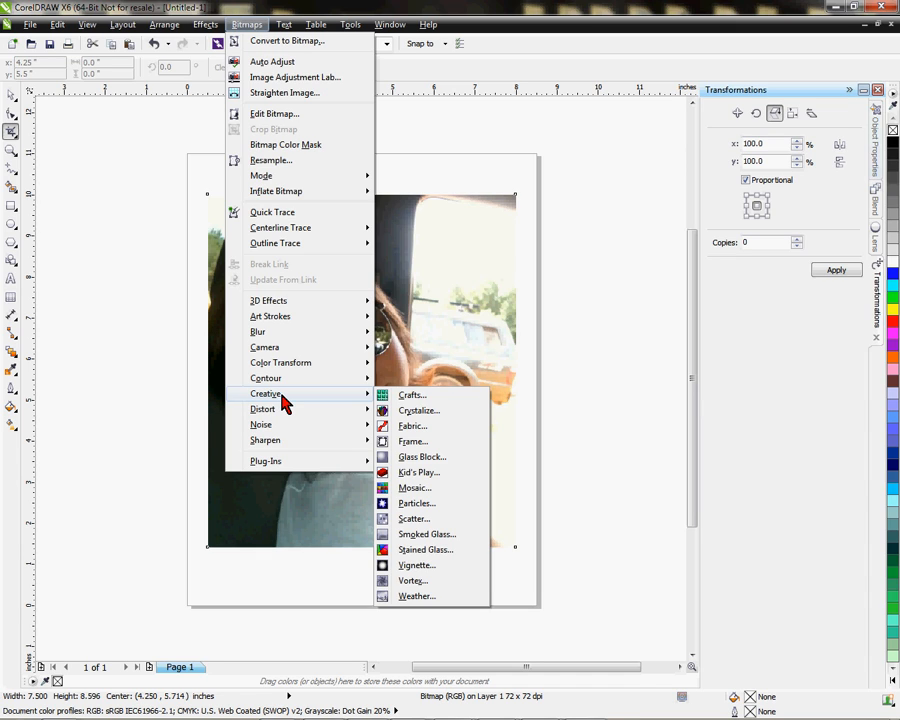
mouse_move(452, 522)
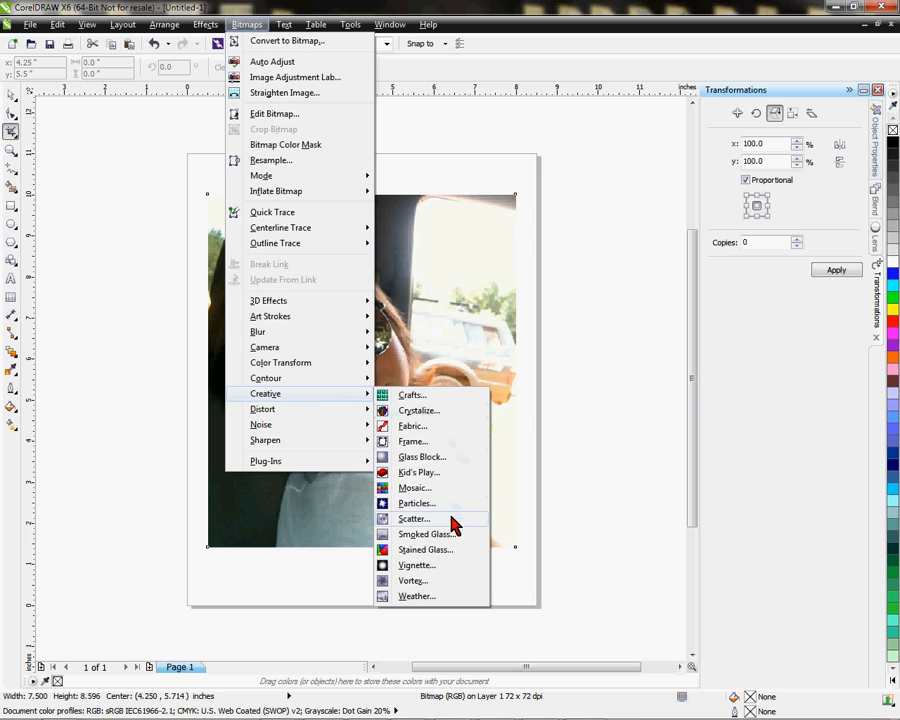
mouse_move(440, 572)
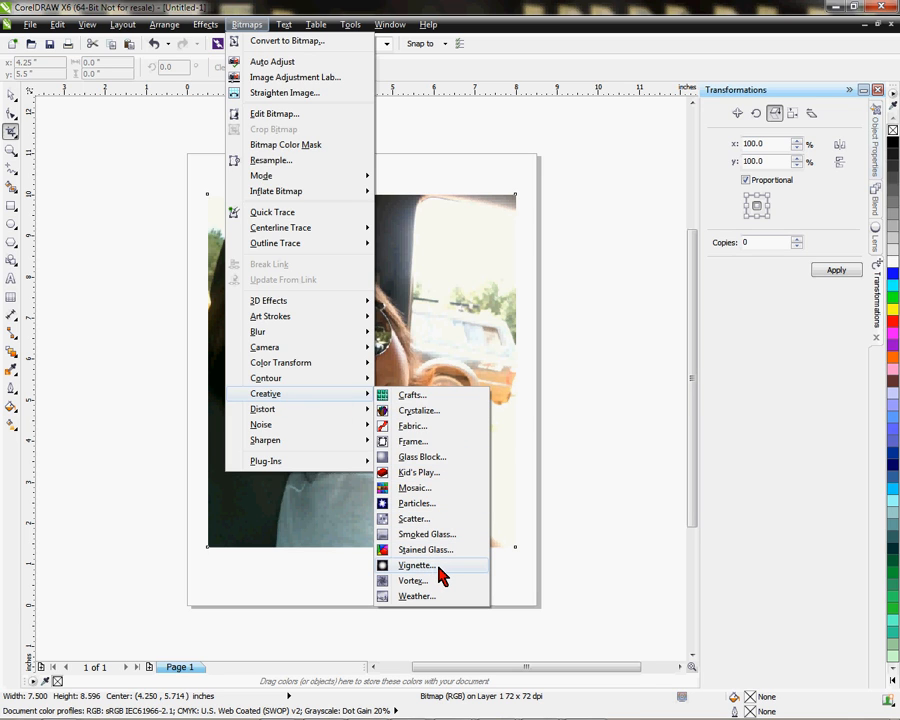
Bring up the Vignette effect dialog via Bitmaps > Creative
click(416, 564)
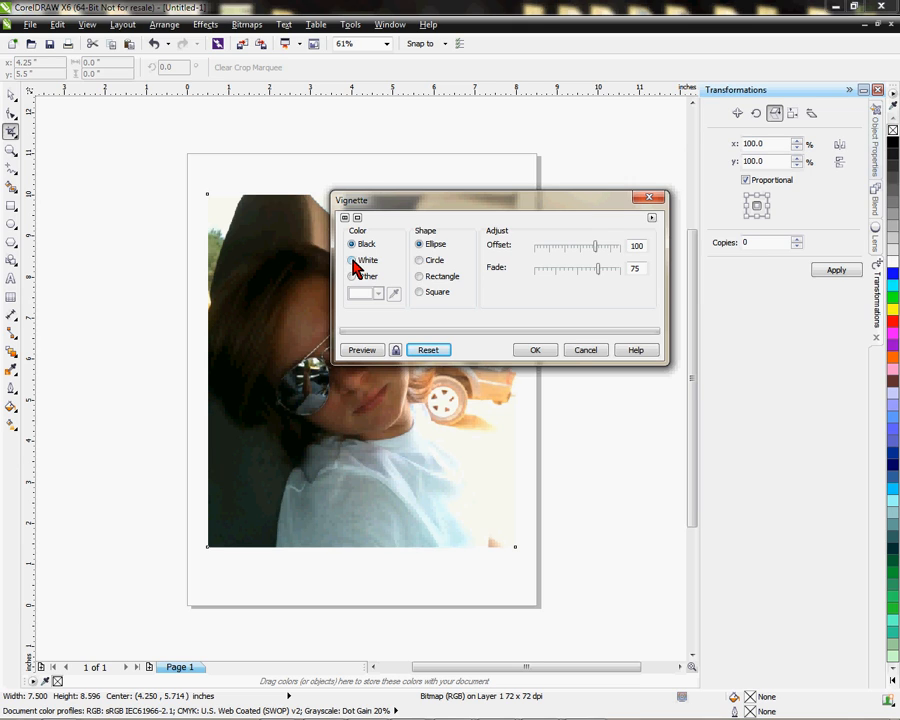
Switch the vignette colour to Other and show the colour palette choices
click(352, 276)
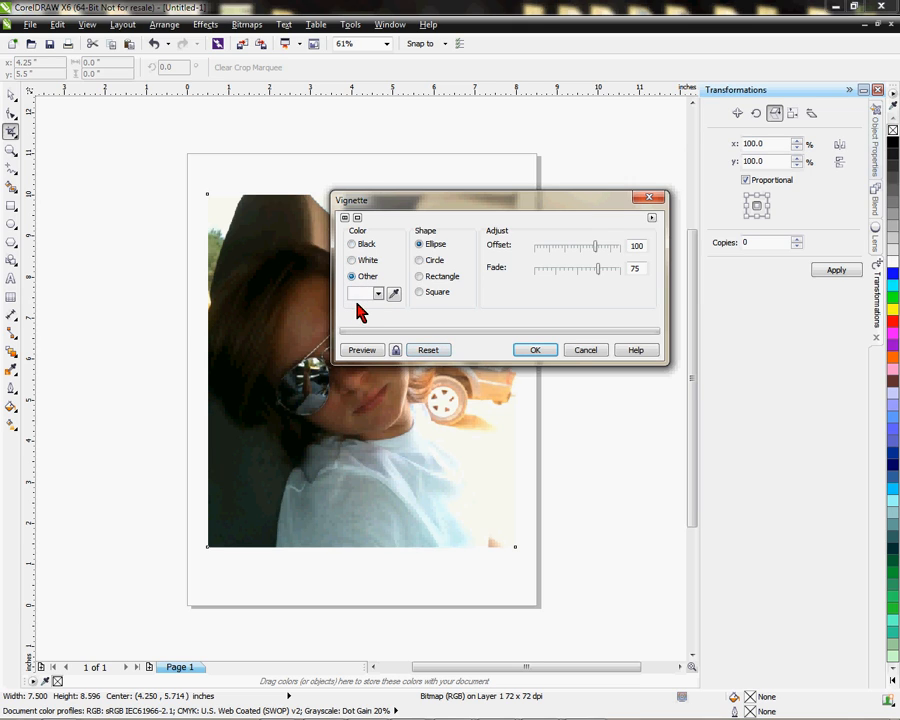
click(374, 292)
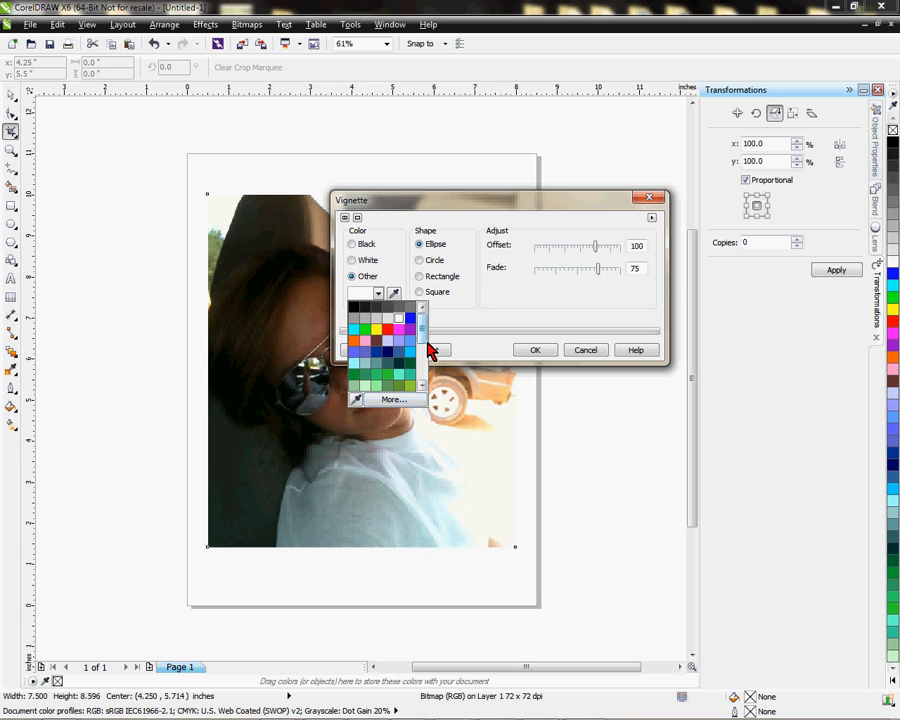
mouse_move(424, 348)
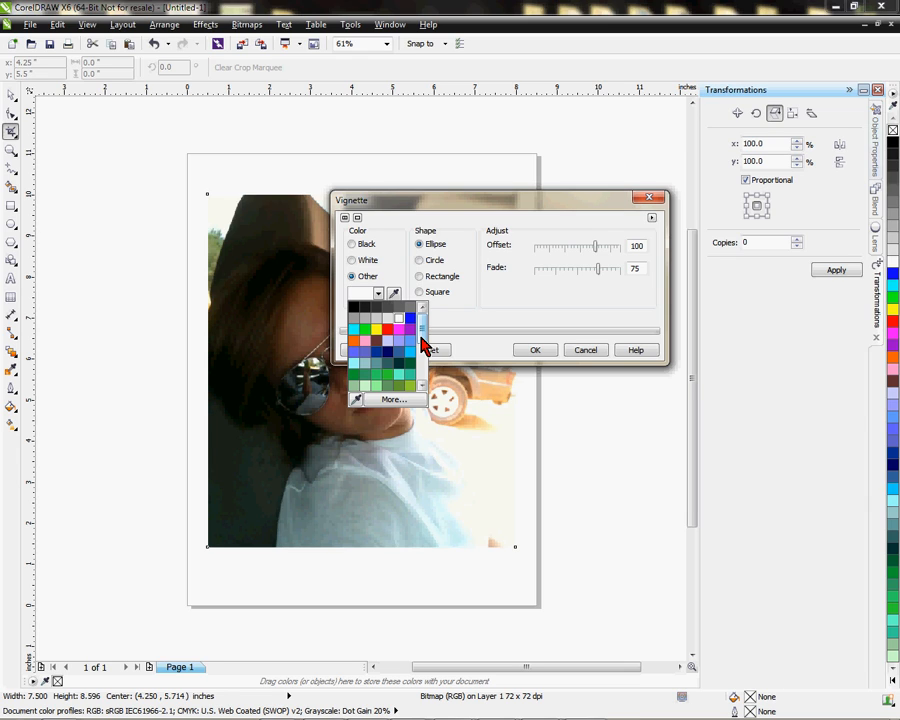
mouse_move(424, 344)
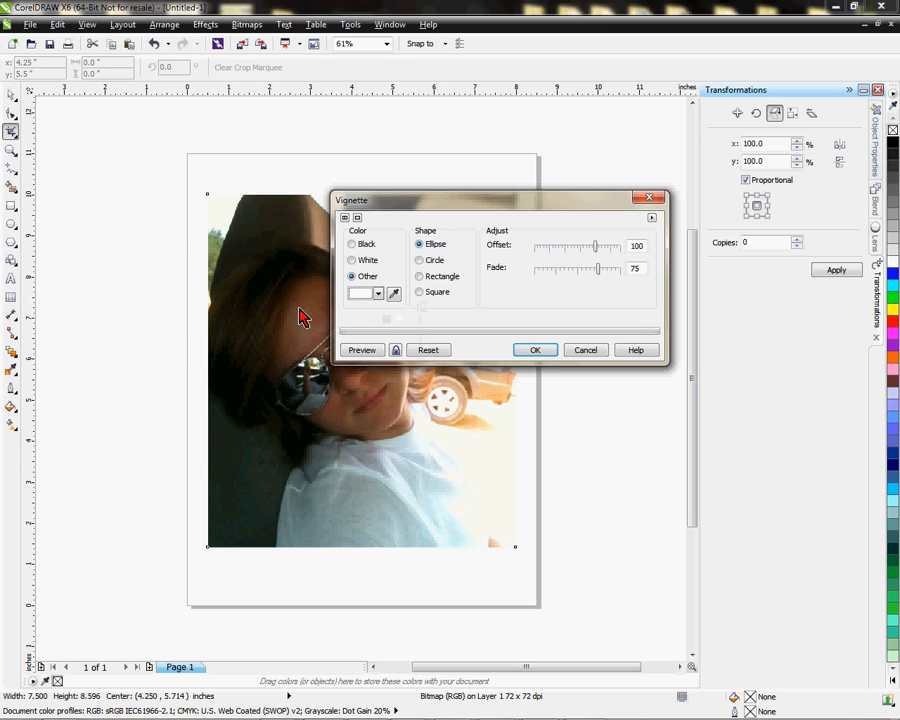
Preview a black elliptical vignette at offset 65, fade 30, with the dialog moved aside
click(352, 244)
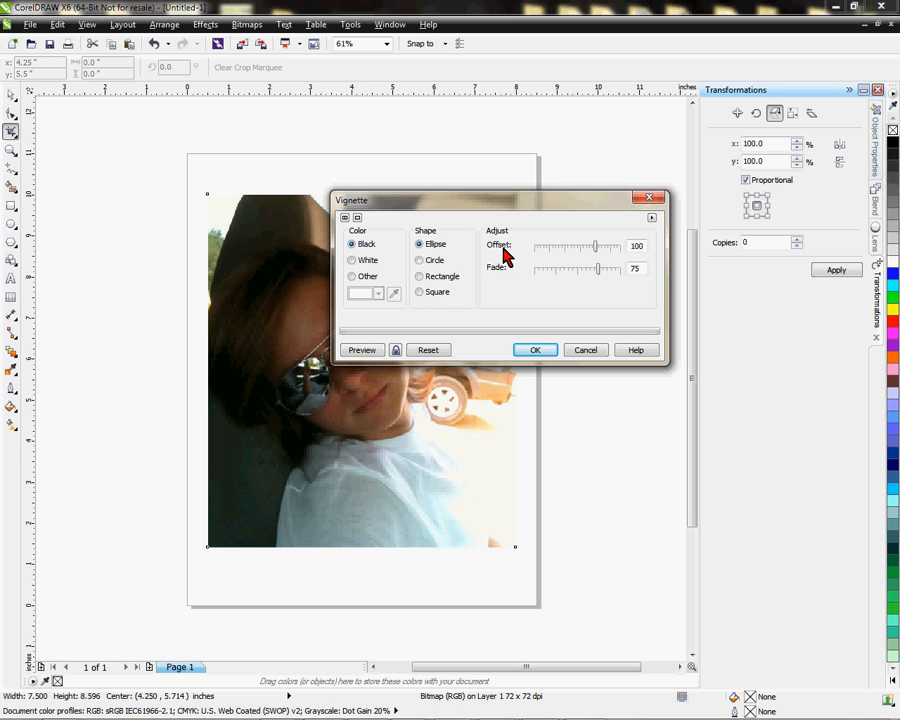
mouse_move(504, 278)
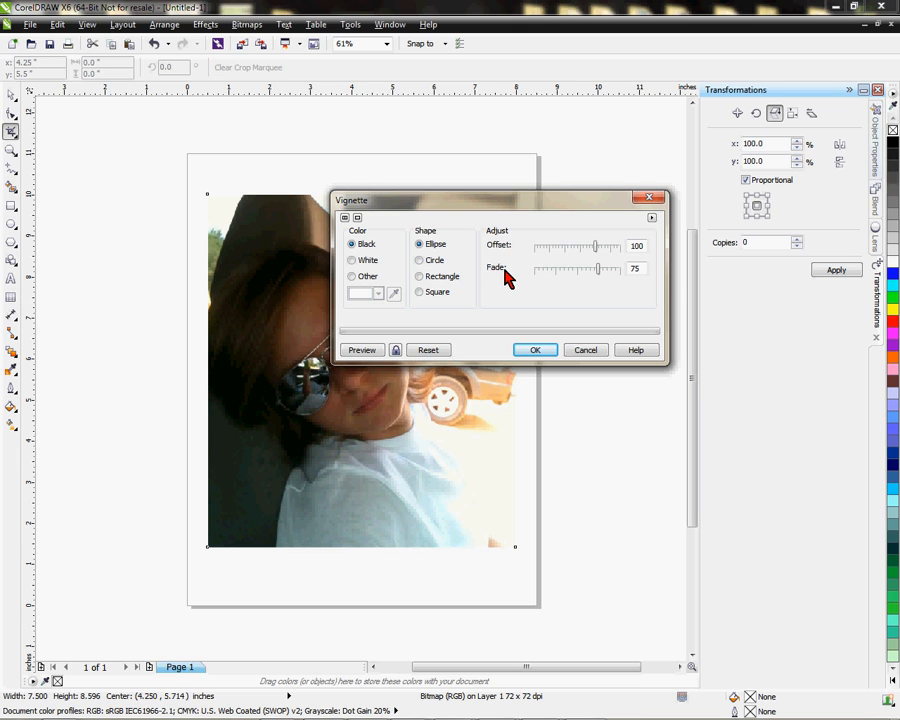
mouse_move(500, 258)
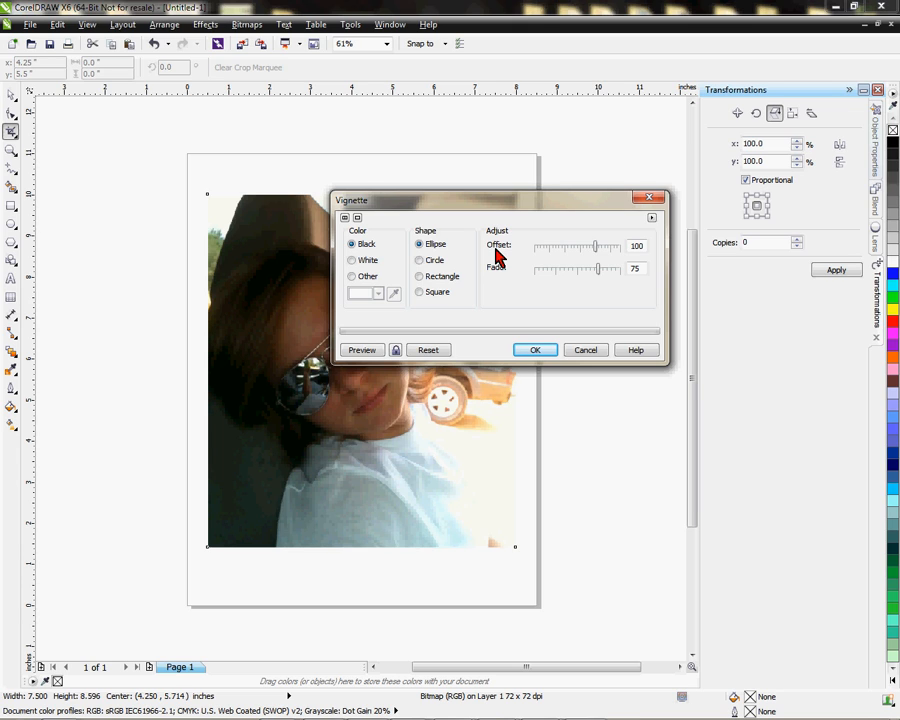
mouse_move(596, 282)
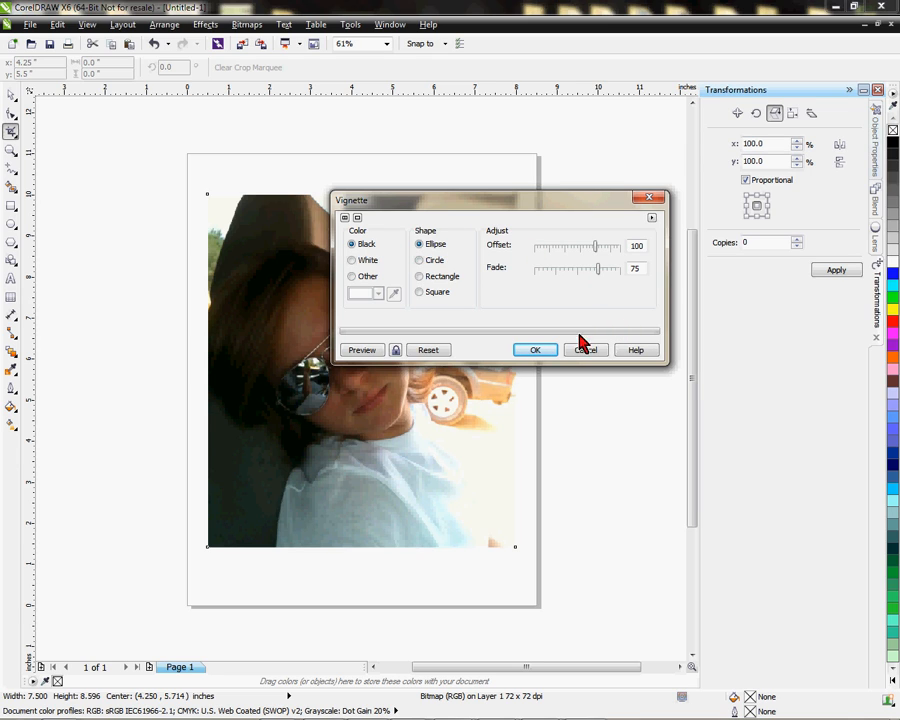
mouse_move(556, 278)
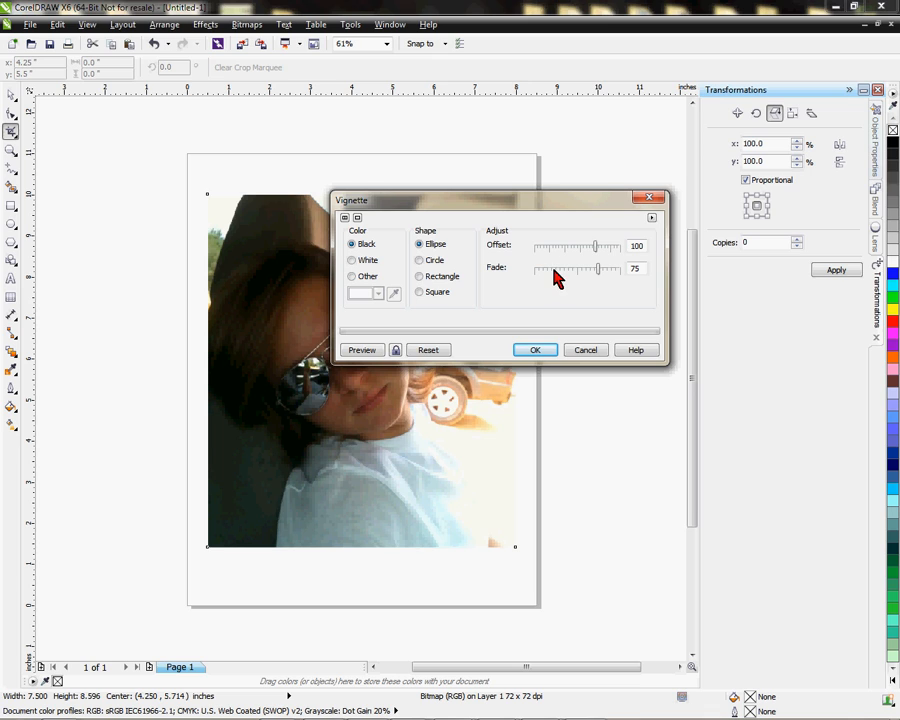
mouse_move(564, 280)
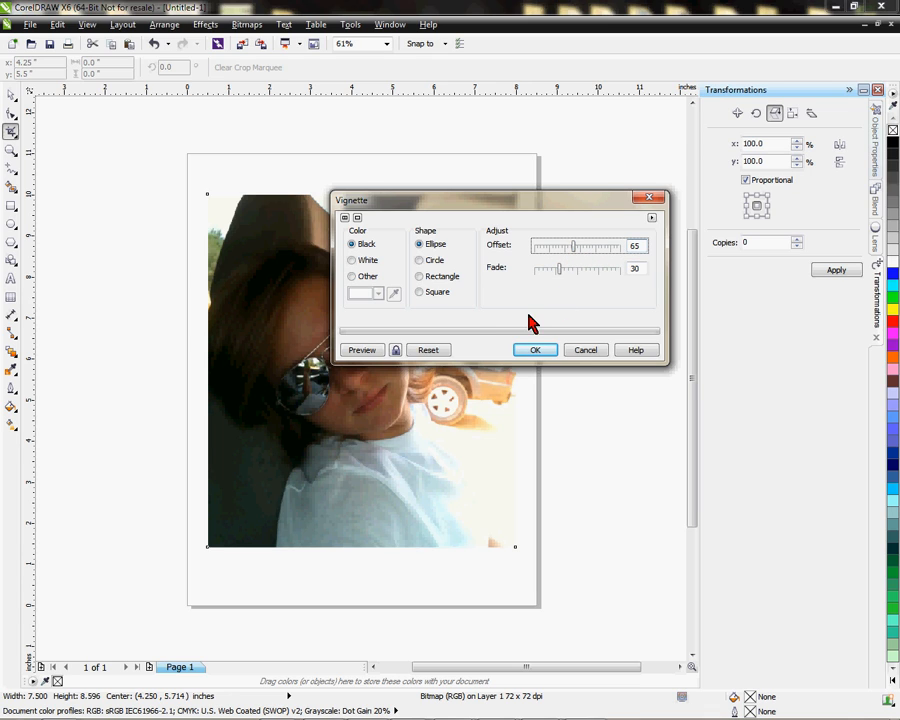
click(362, 348)
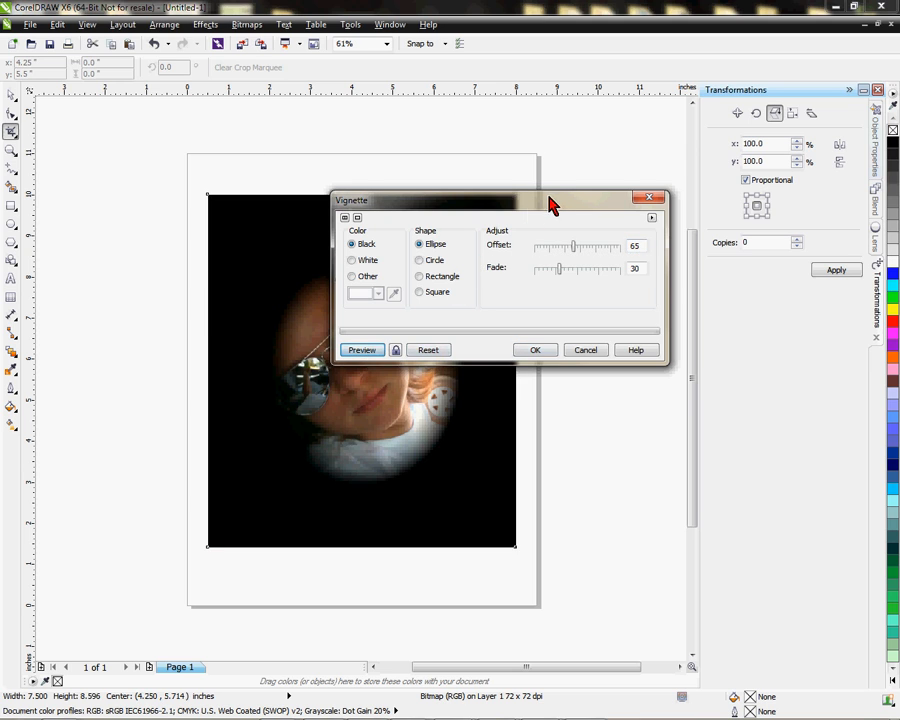
drag(550, 200, 640, 160)
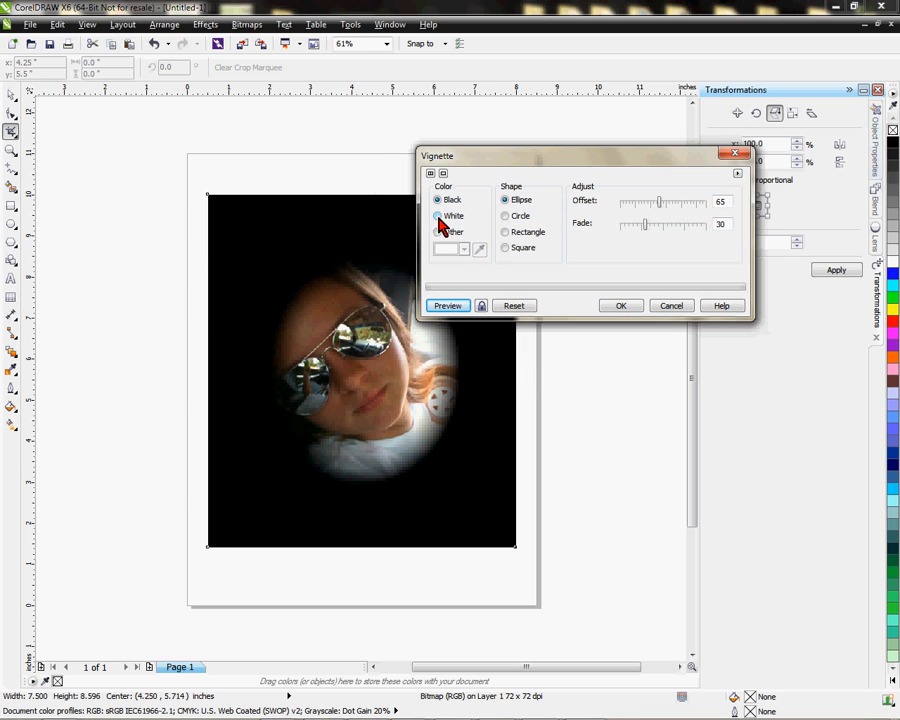
Change the vignette to white and widen its offset to about 86
click(438, 216)
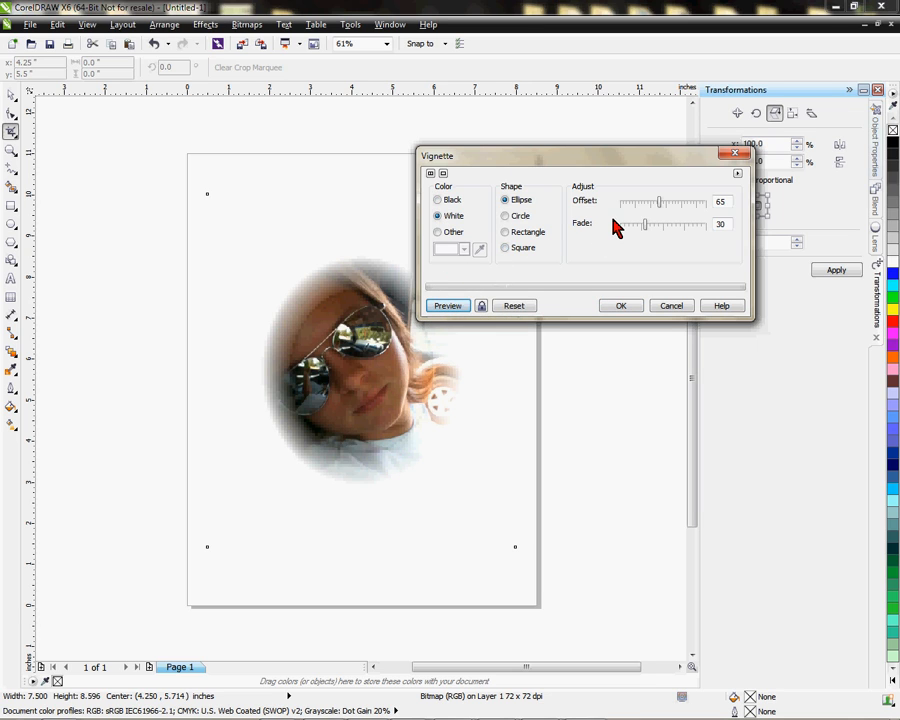
mouse_move(638, 250)
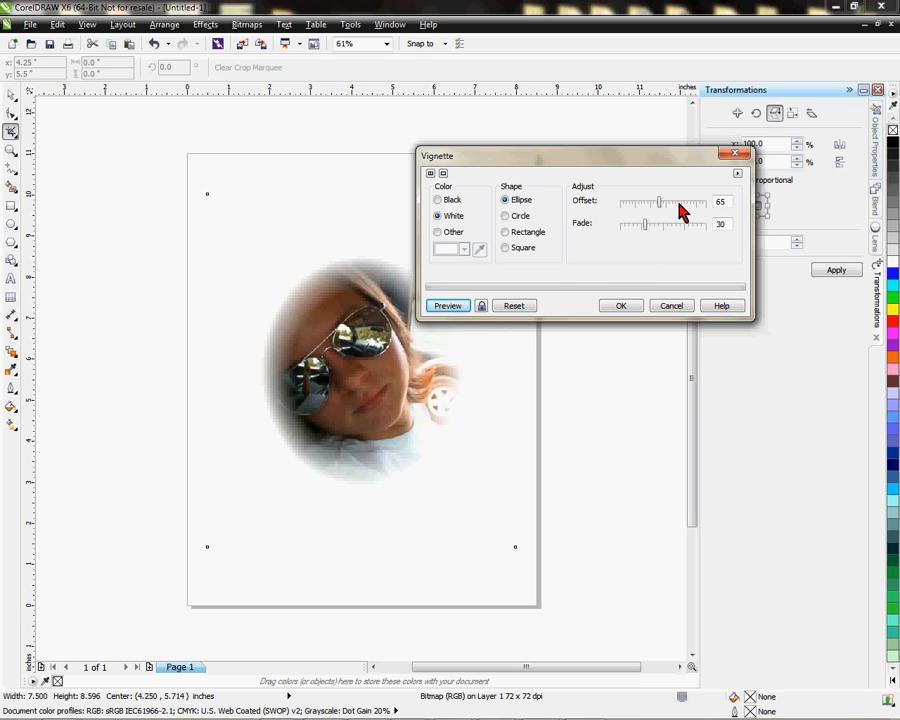
drag(660, 202, 704, 202)
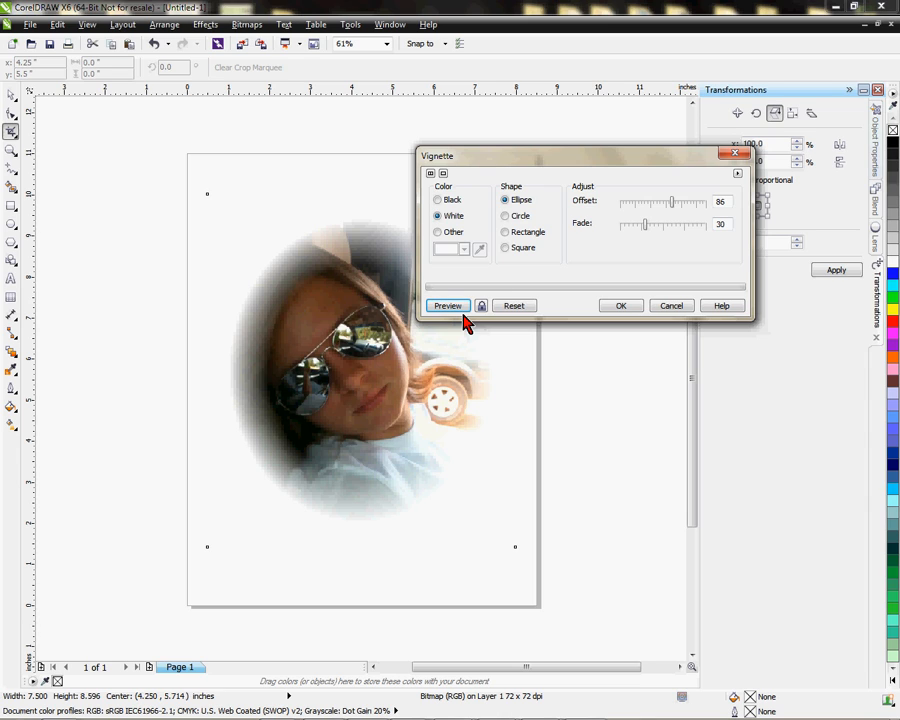
mouse_move(680, 236)
text(52)
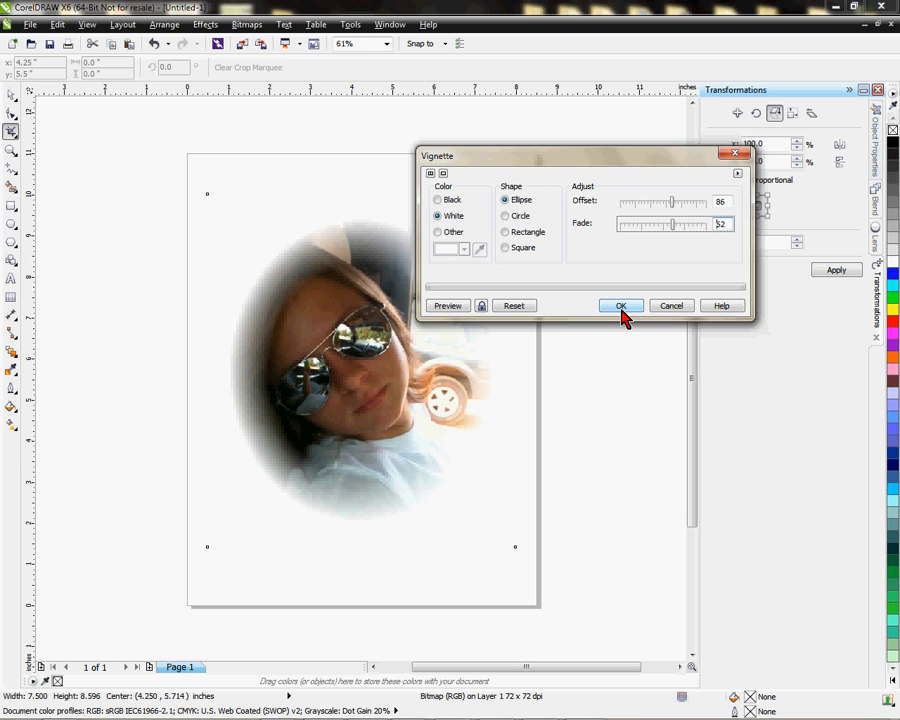
Apply the white vignette to the photo and reopen the Vignette dialog
click(620, 304)
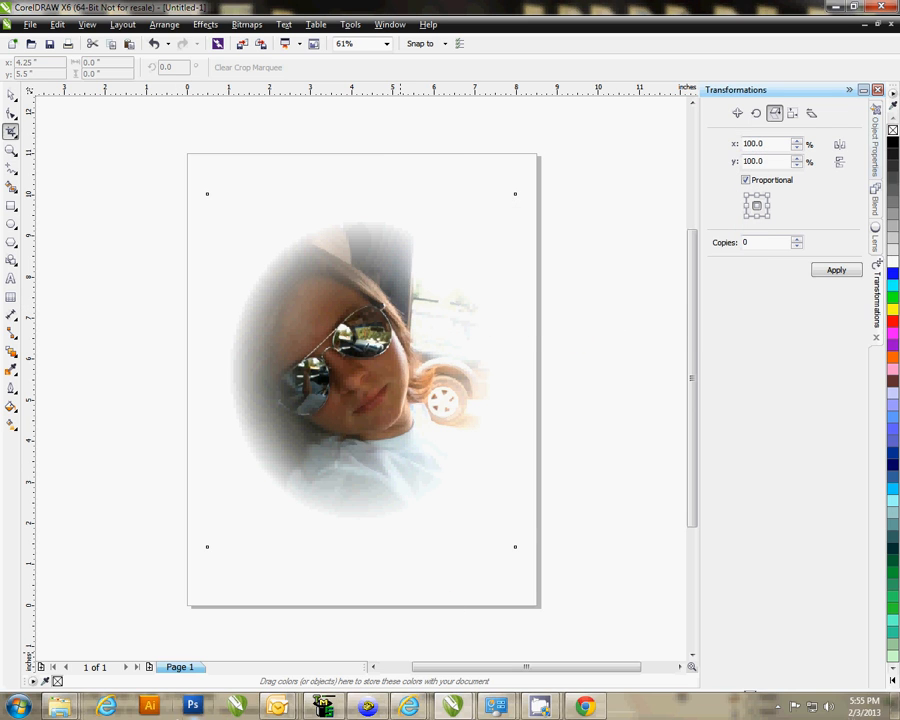
click(246, 24)
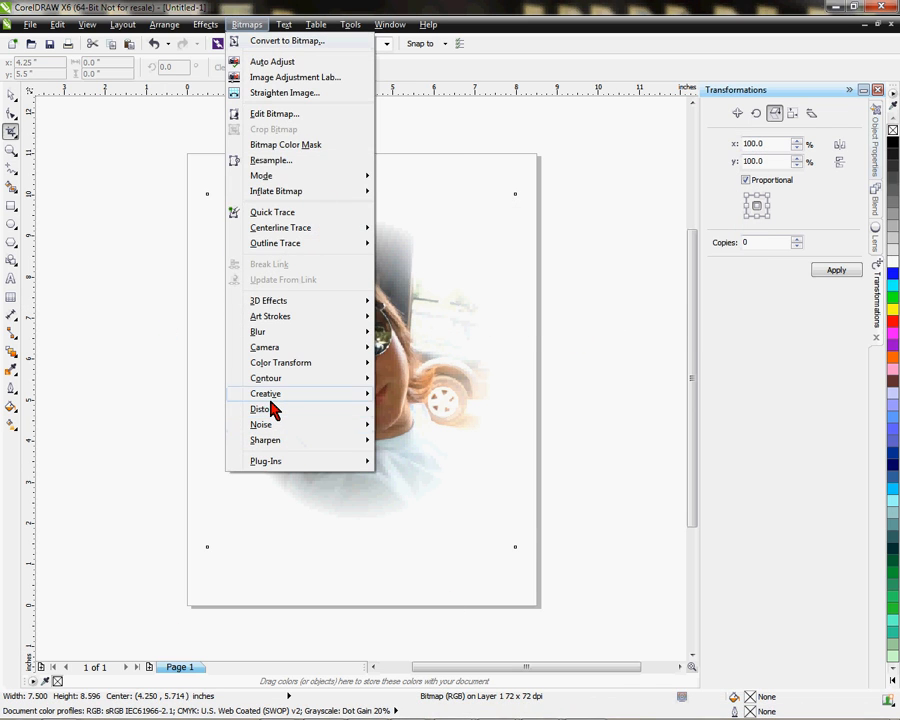
mouse_move(266, 392)
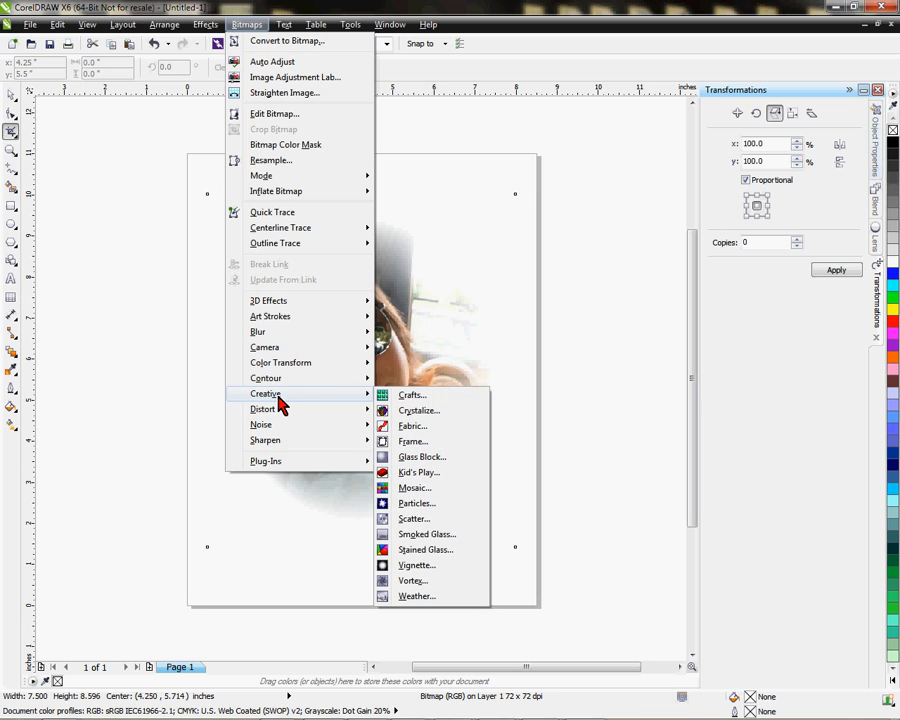
mouse_move(416, 564)
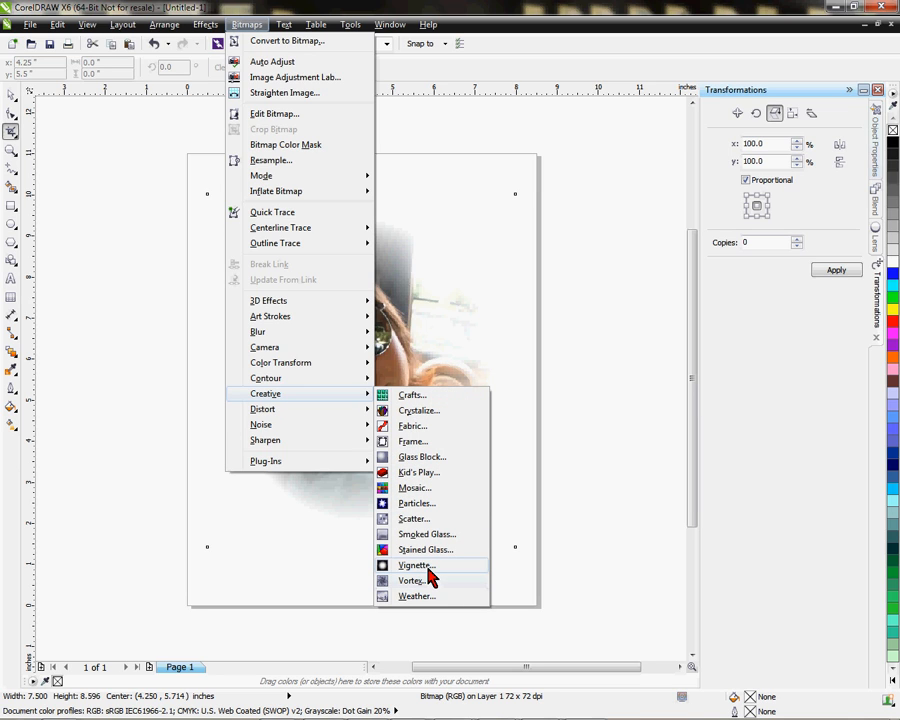
click(416, 564)
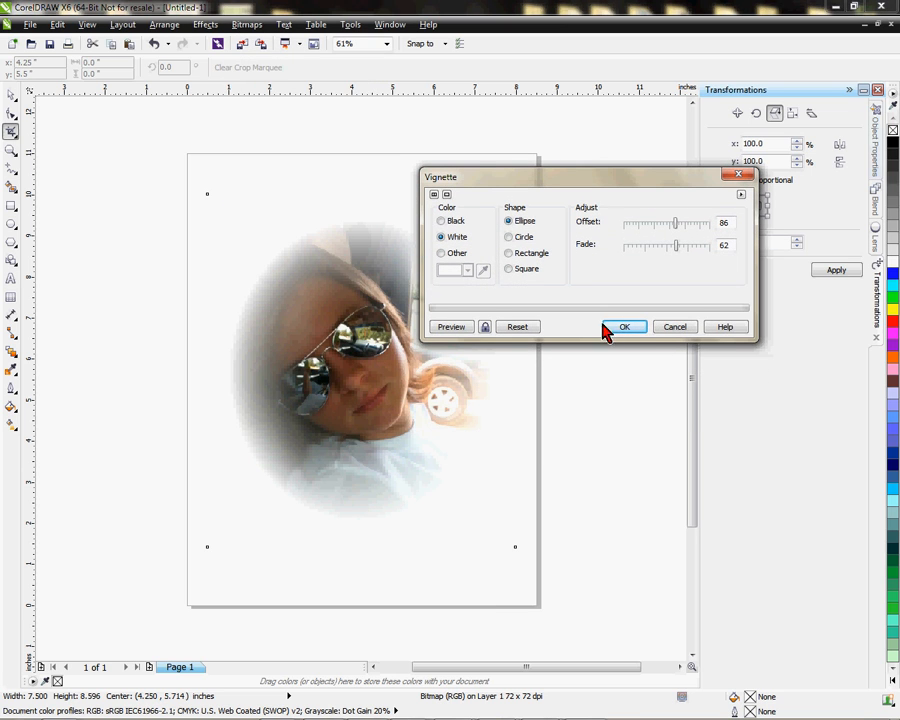
Preview the white oval vignette at lower fade, then fade 99 and offset around 140
drag(676, 244, 658, 244)
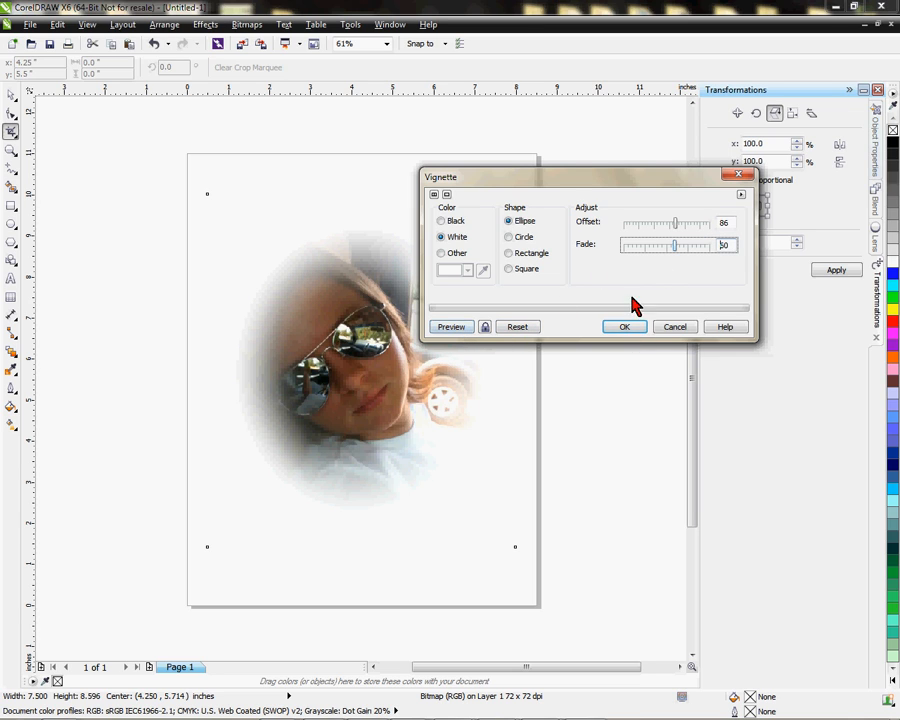
click(450, 328)
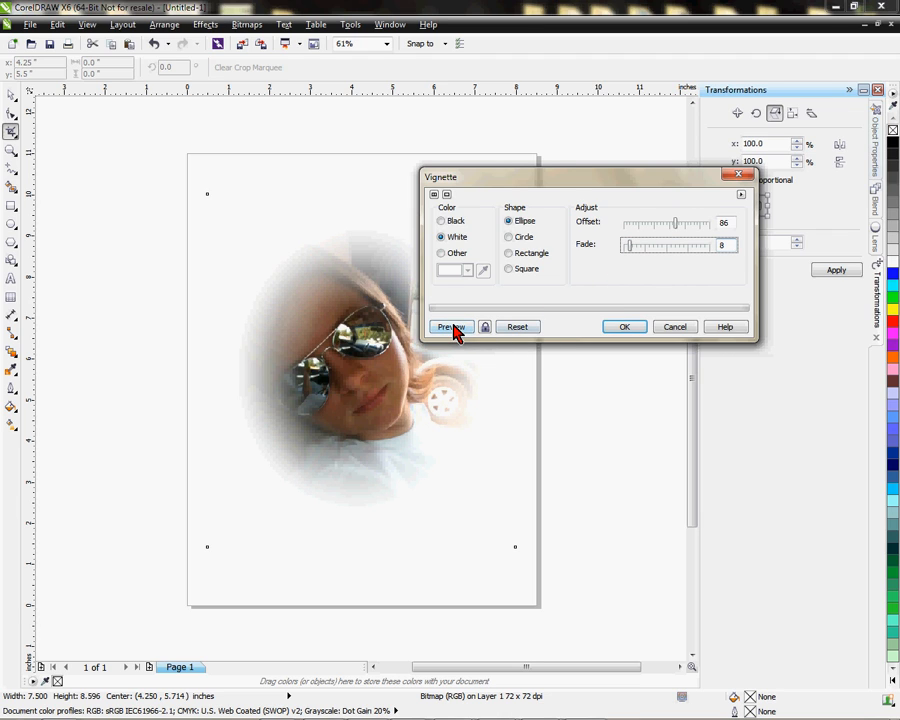
mouse_move(628, 256)
text(99)
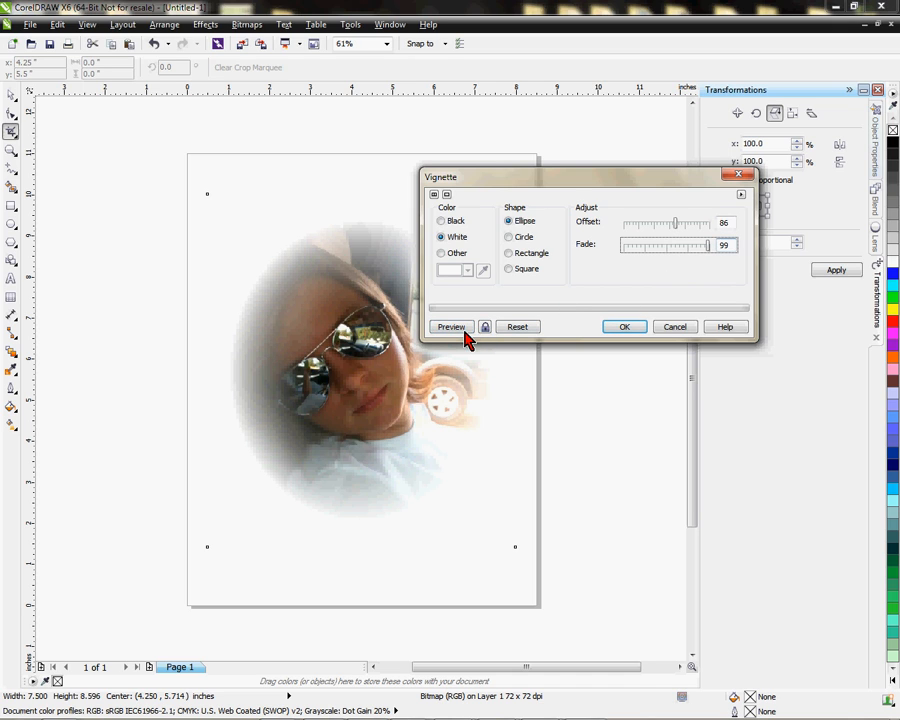
click(450, 328)
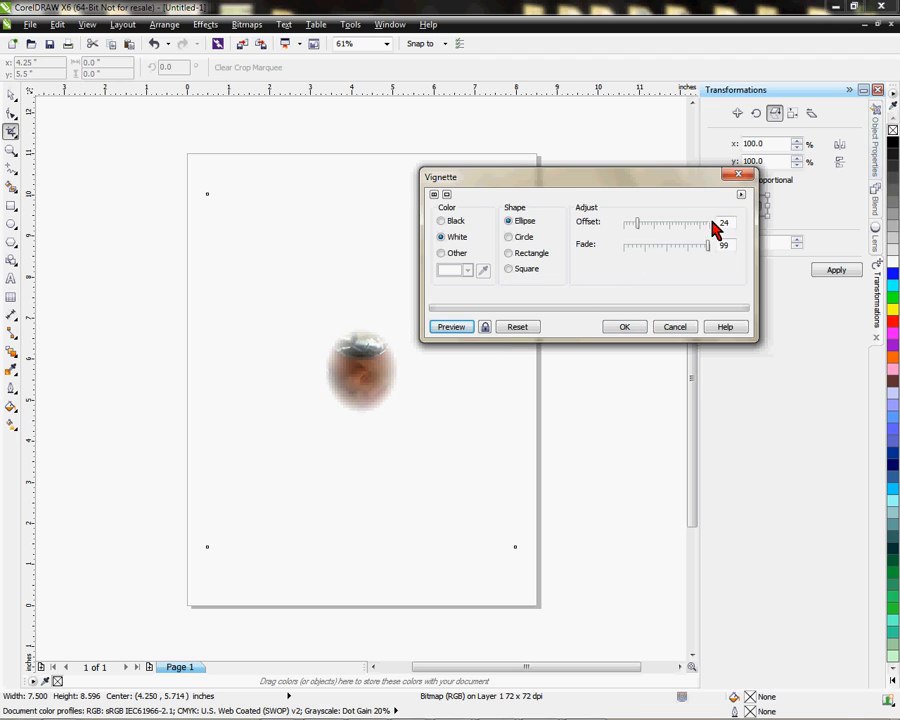
click(450, 328)
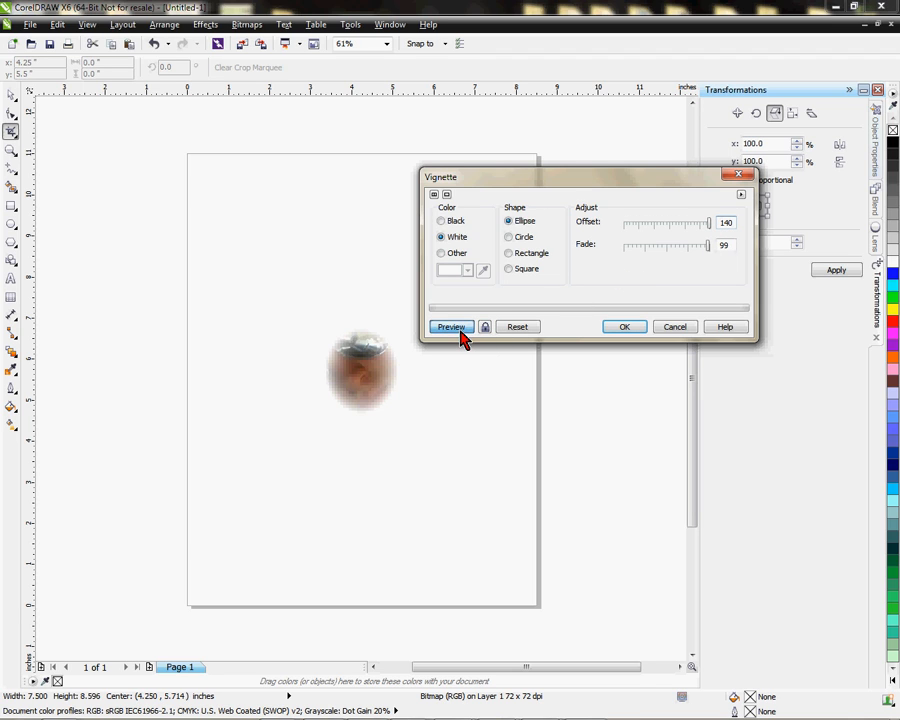
Preview a black circular vignette on the photo
click(450, 328)
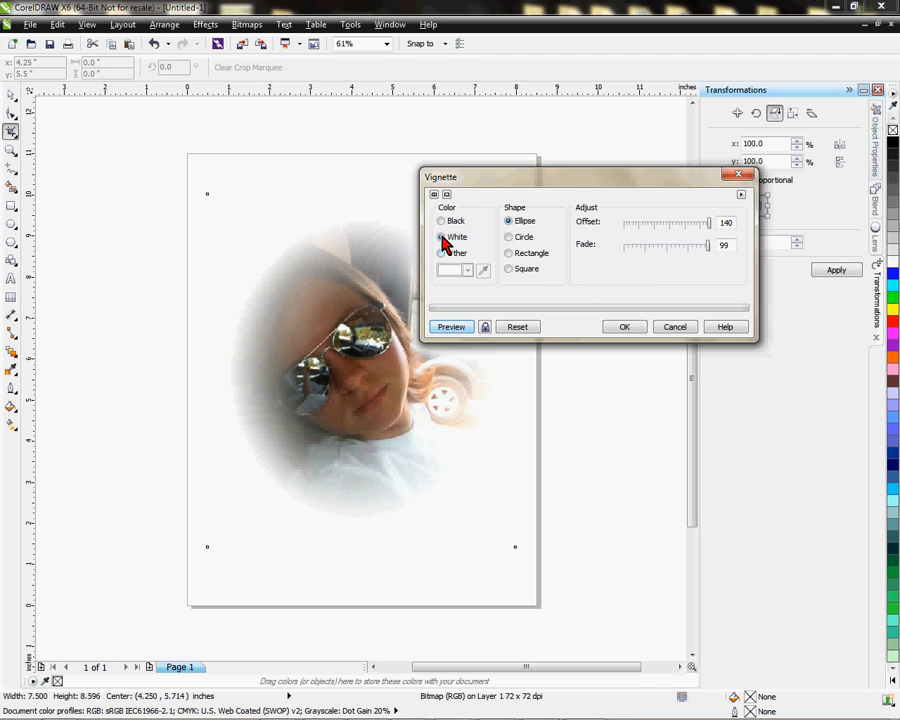
click(440, 220)
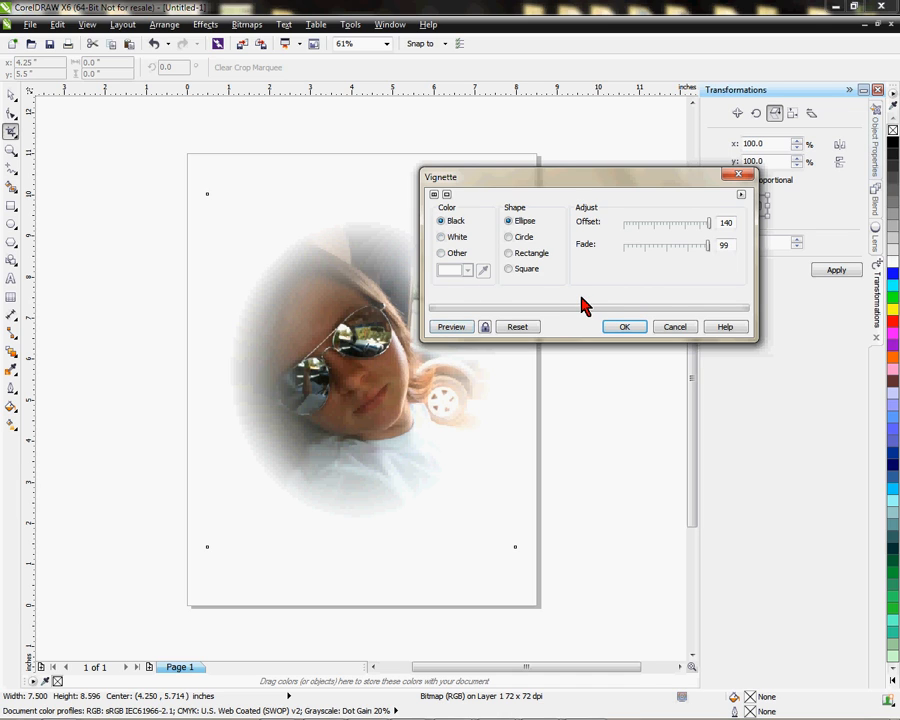
click(510, 236)
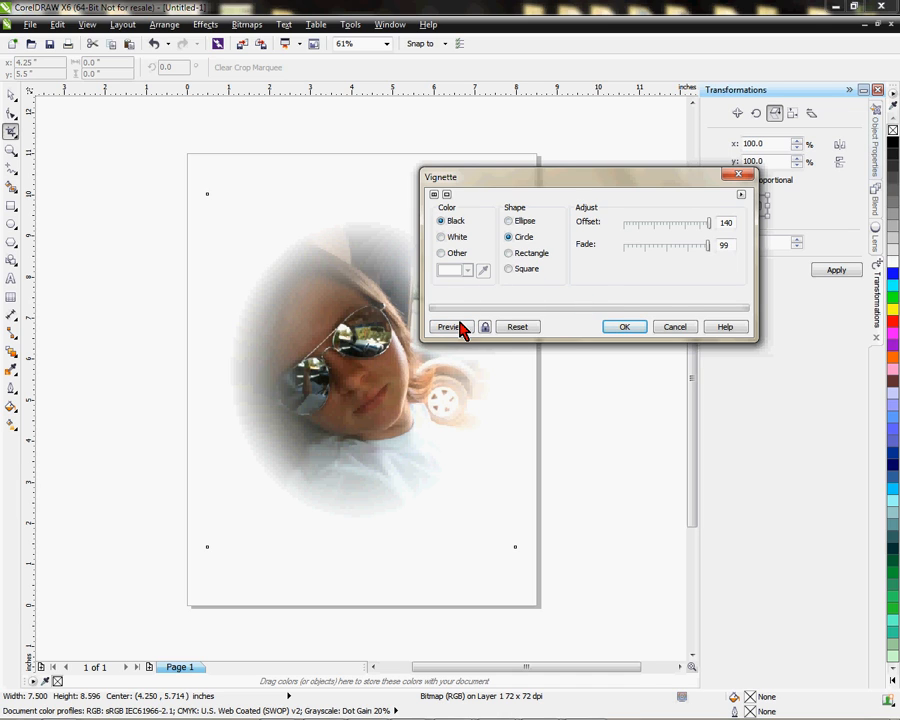
click(450, 326)
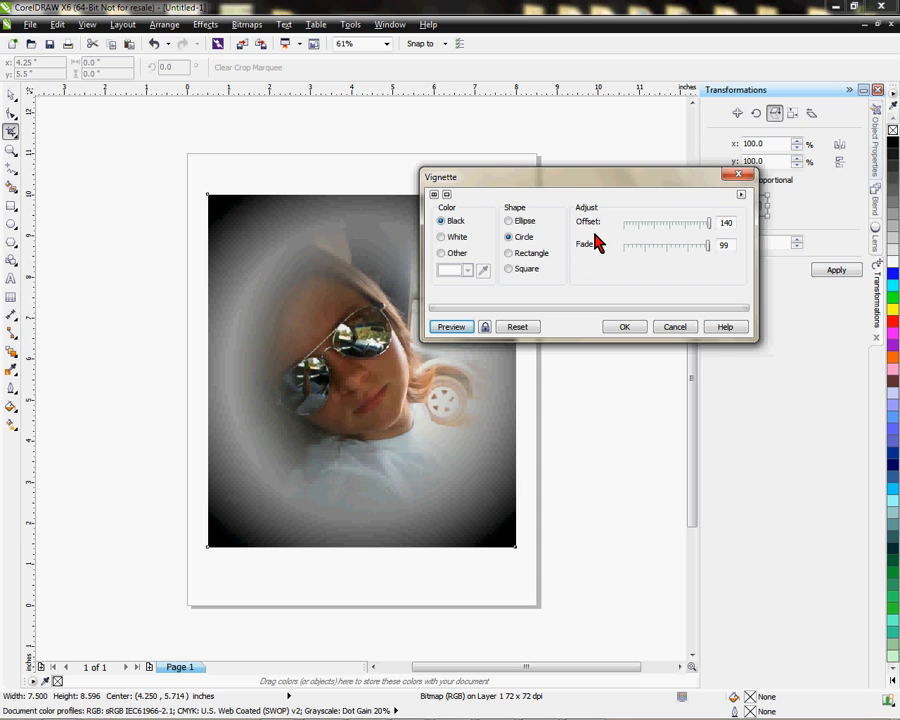
Preview the black circle vignette at reduced fade and an adjusted offset
drag(710, 244, 650, 244)
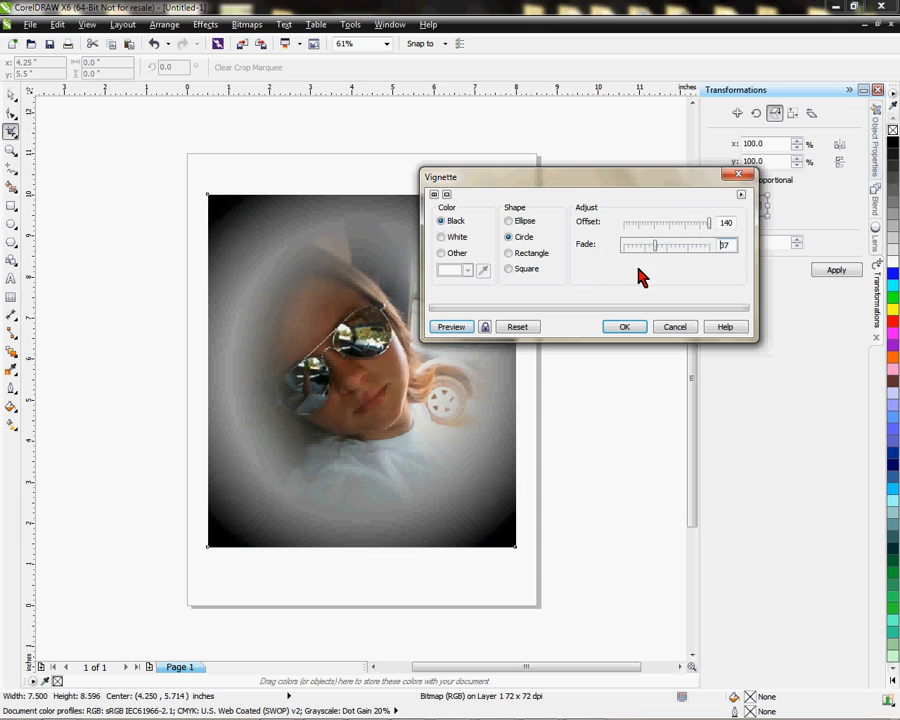
click(450, 328)
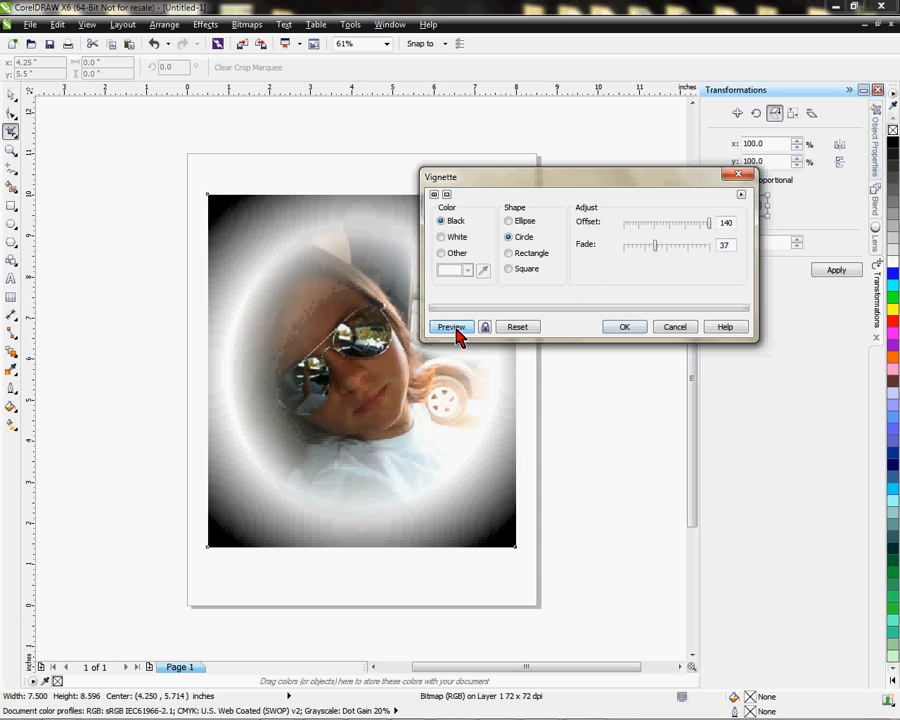
click(450, 328)
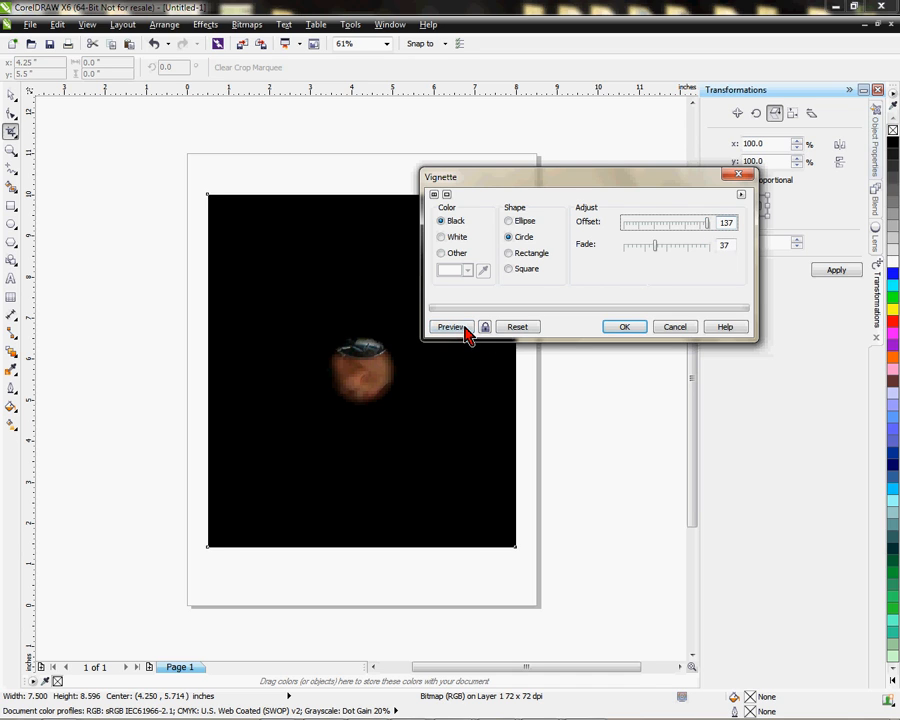
click(450, 326)
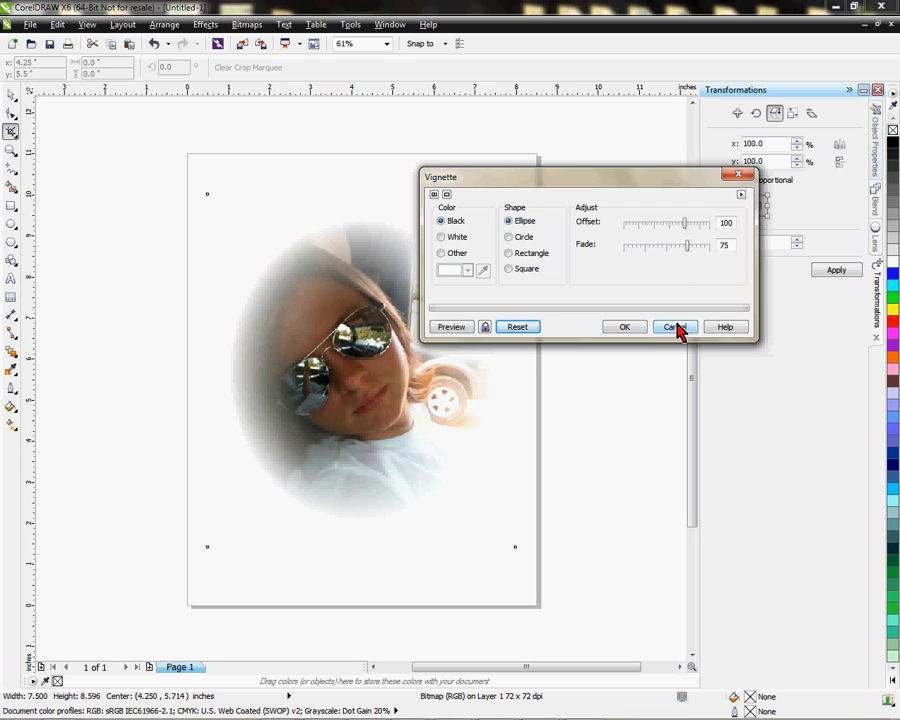
Cancel the Vignette dialog, undo the white oval effect and deselect the photo
click(674, 328)
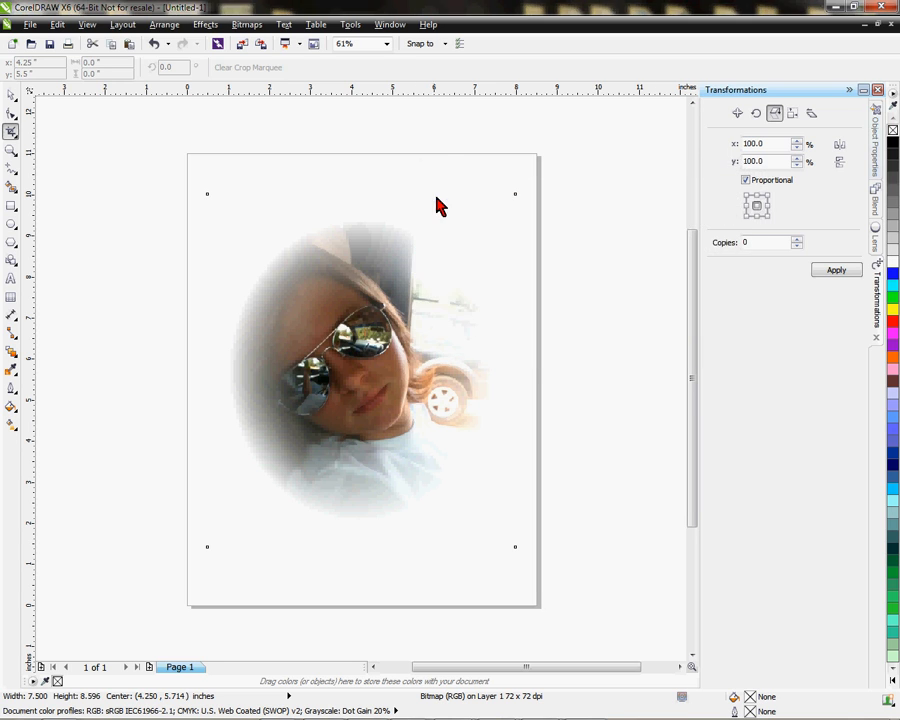
mouse_move(48, 120)
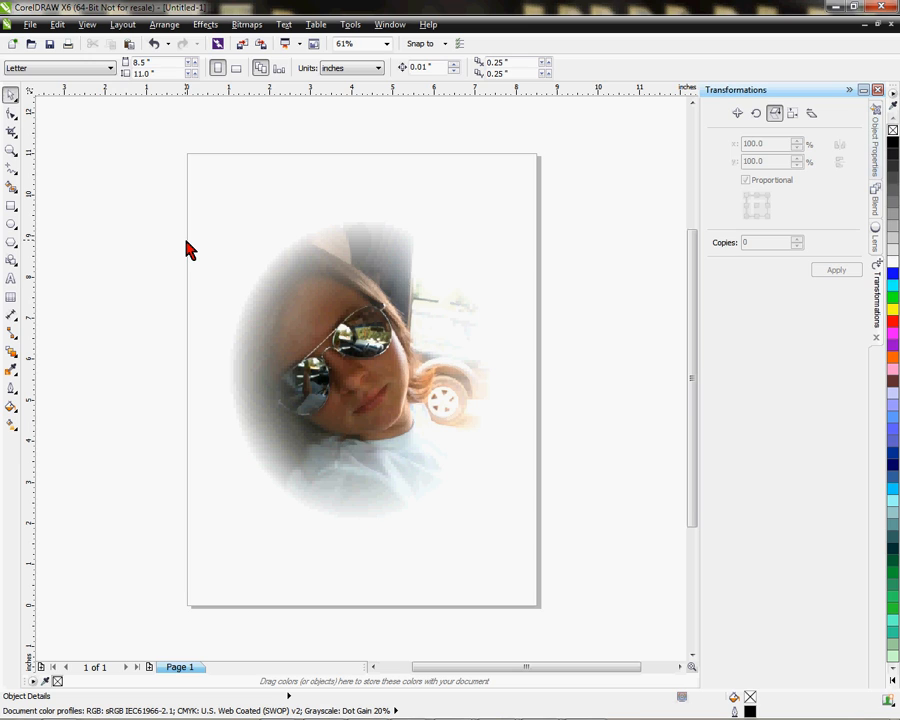
click(360, 370)
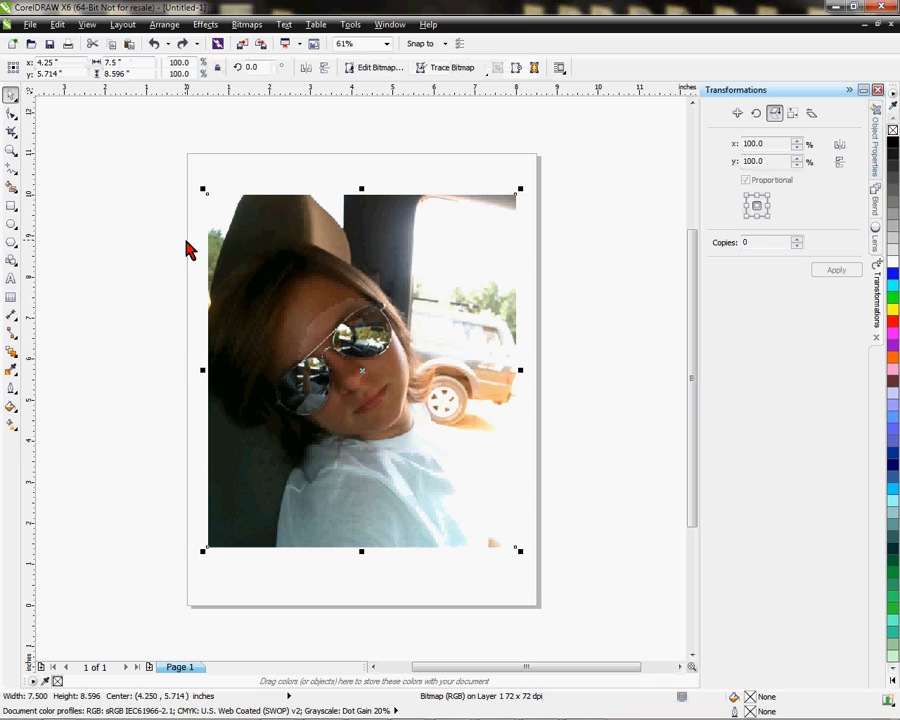
click(744, 180)
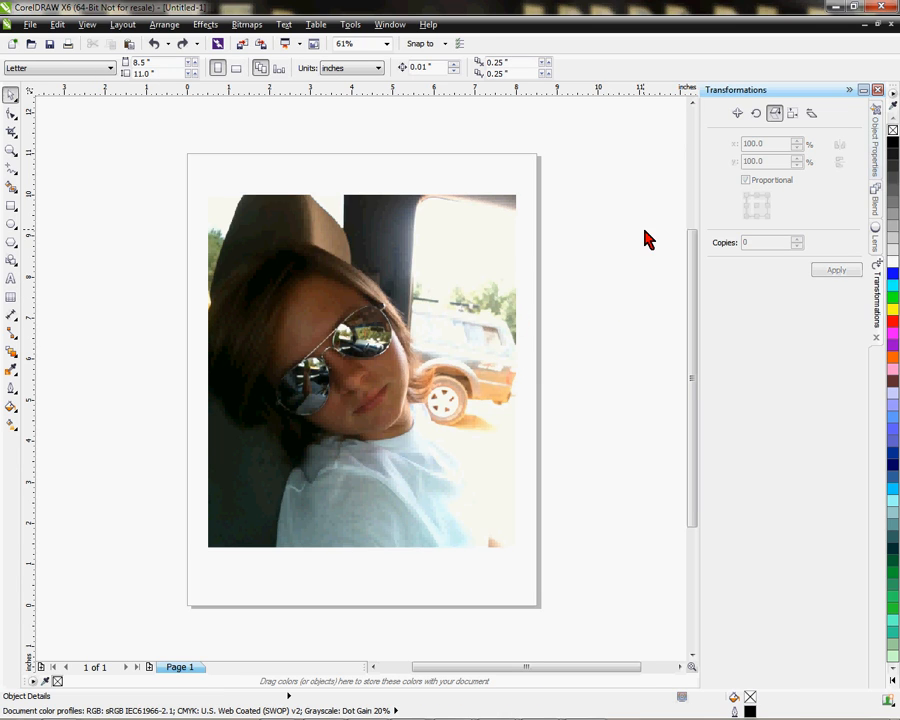
mouse_move(598, 288)
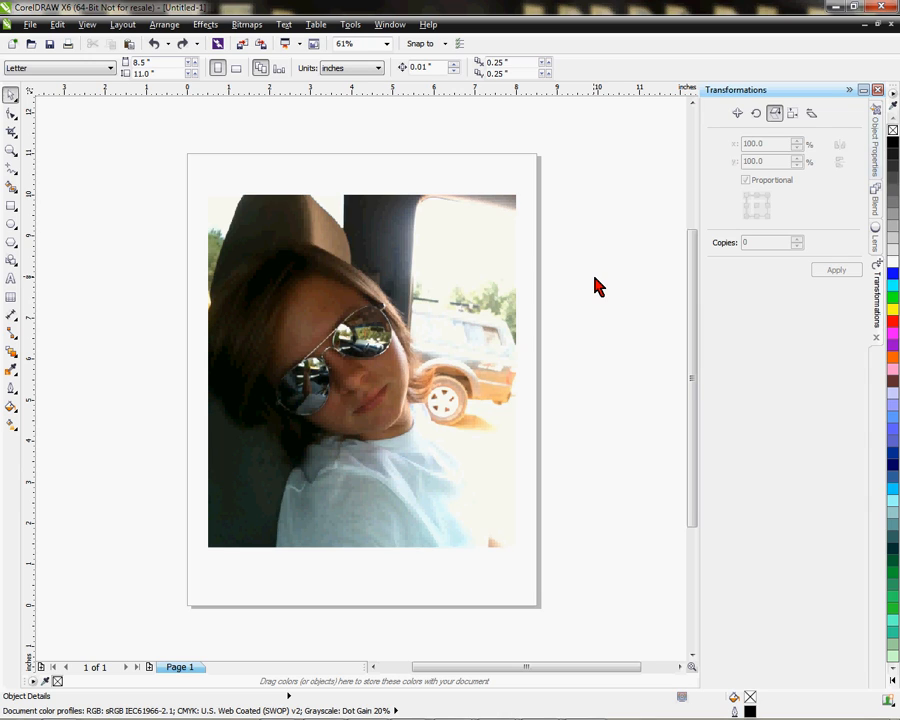
mouse_move(156, 228)
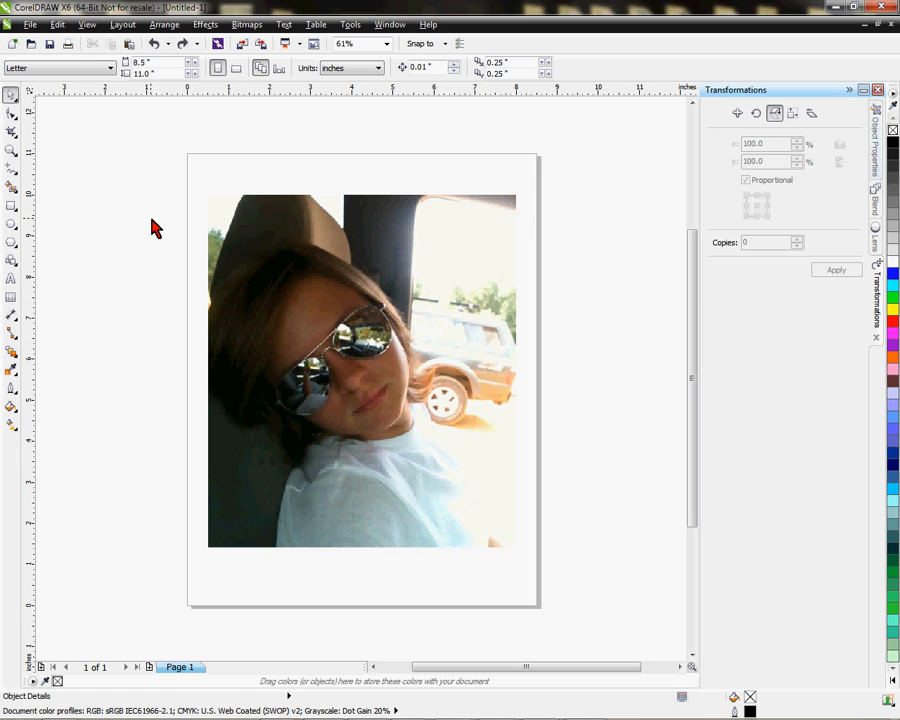
mouse_move(470, 280)
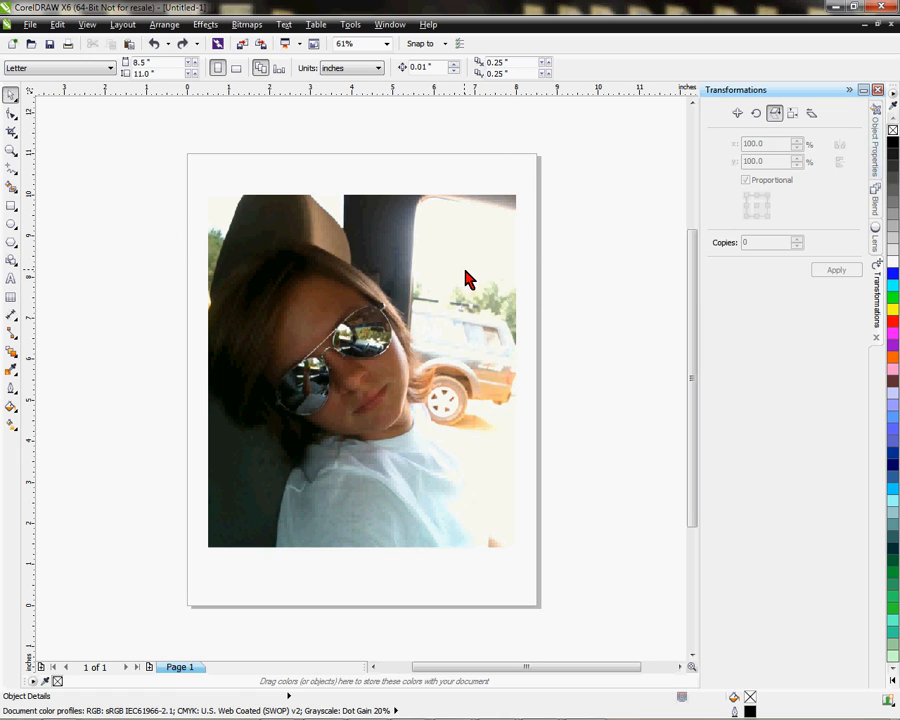
mouse_move(124, 342)
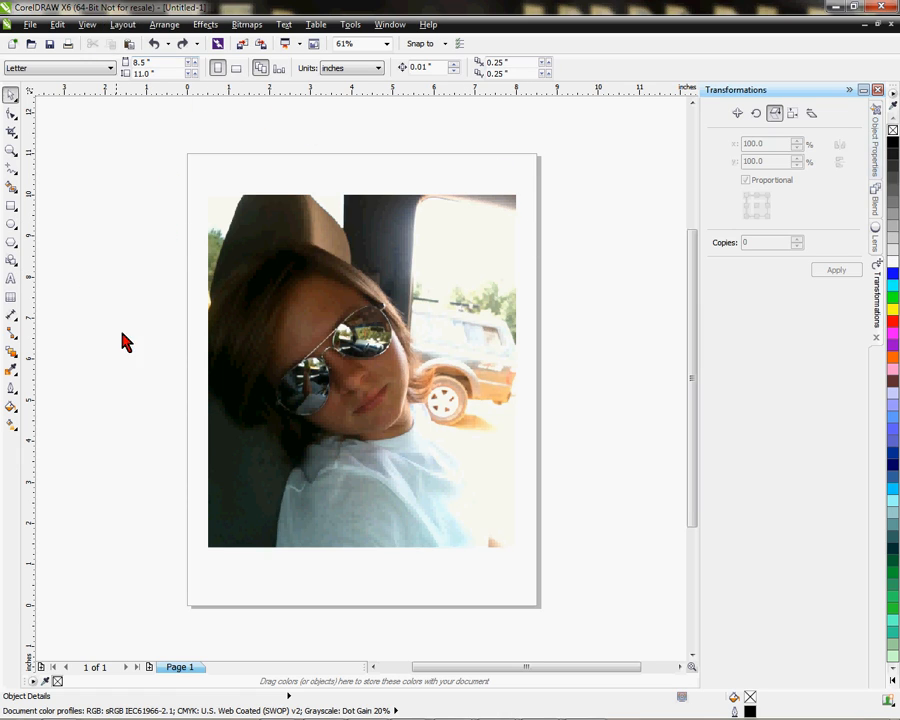
click(58, 24)
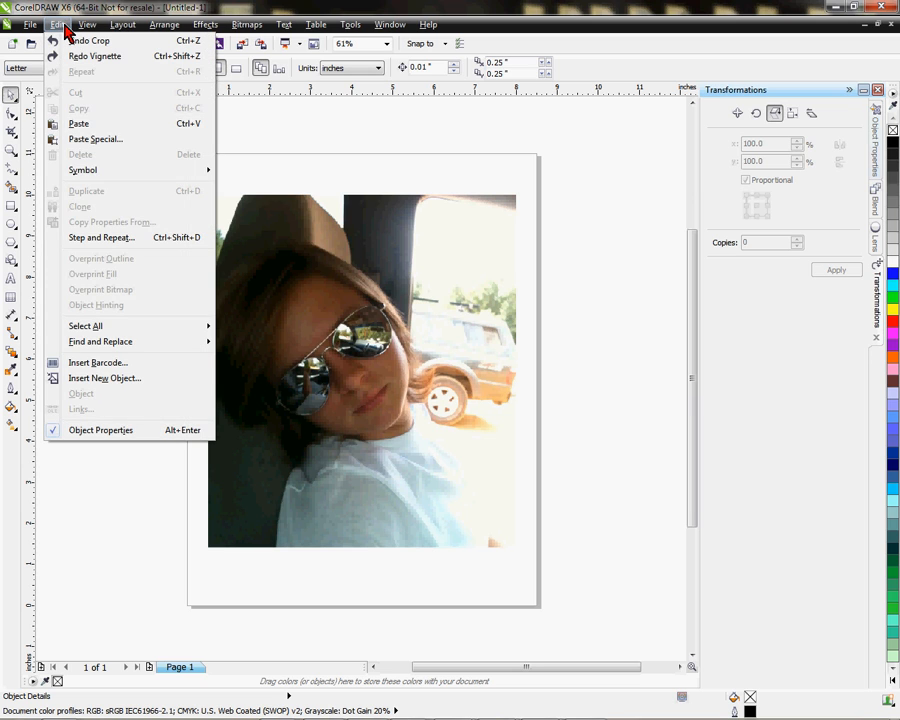
click(144, 162)
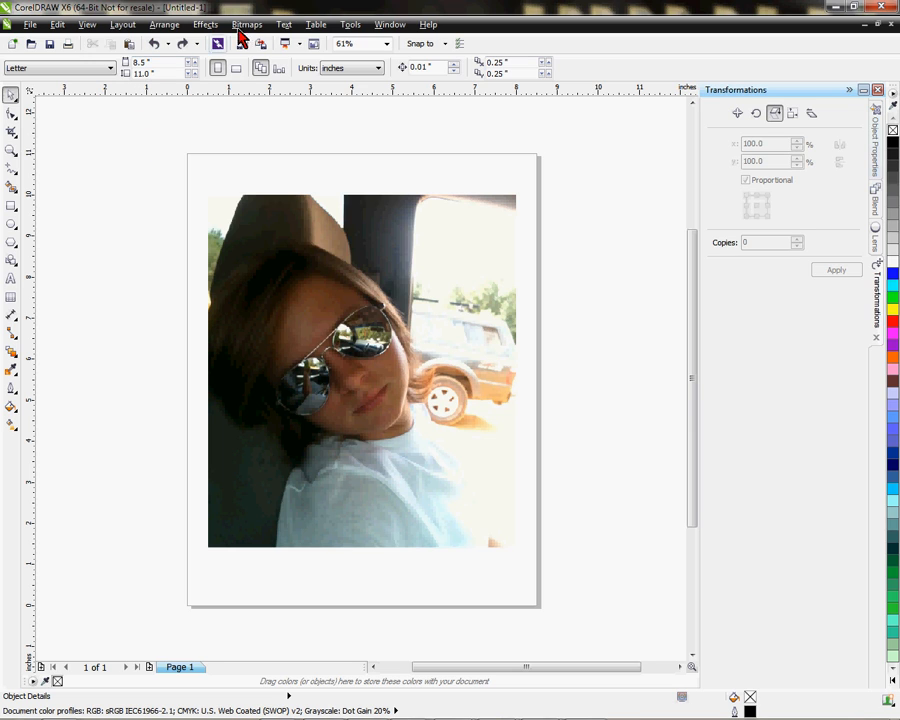
click(246, 24)
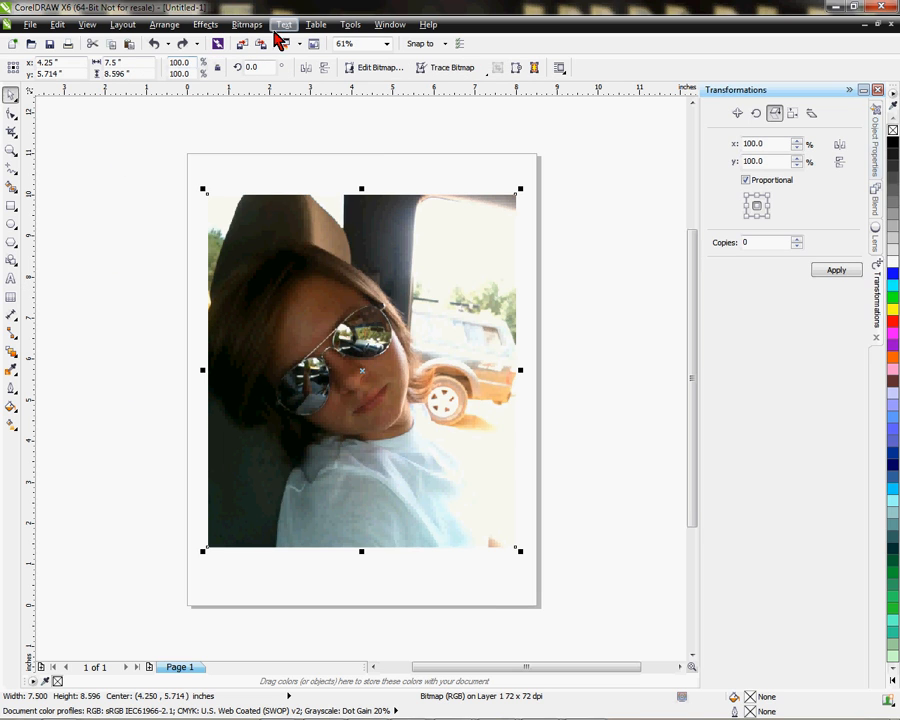
Reopen the Vignette dialog, showing white ellipse, offset 86, fade 62
click(246, 24)
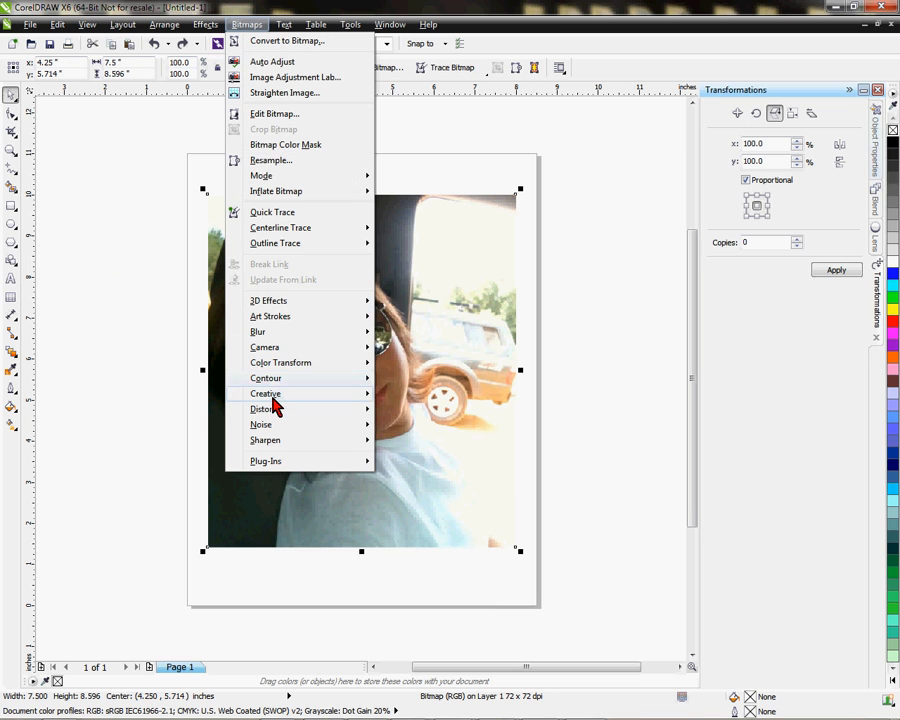
click(264, 392)
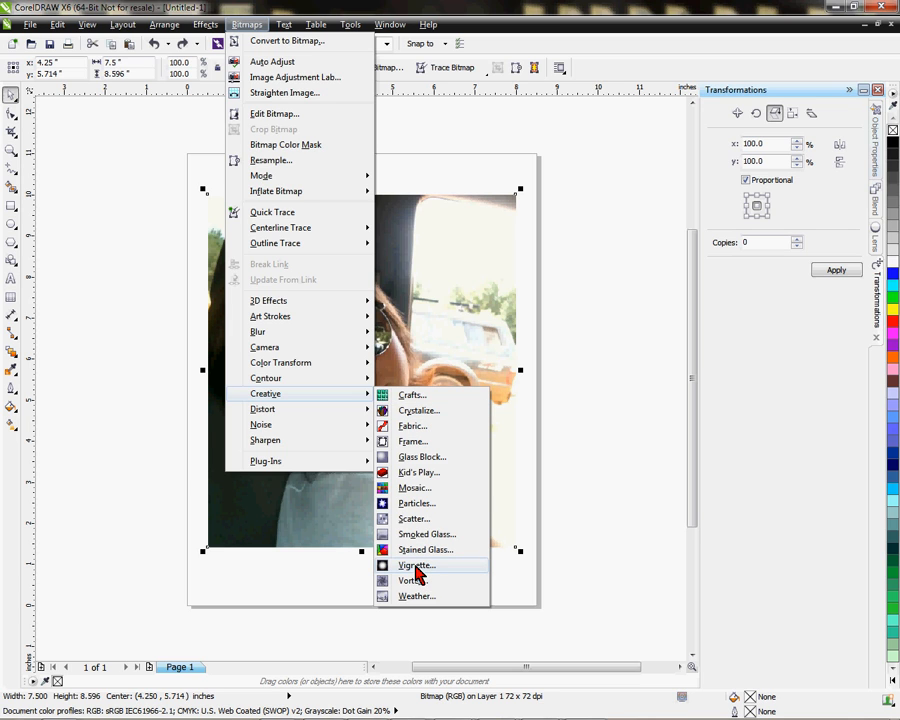
click(416, 564)
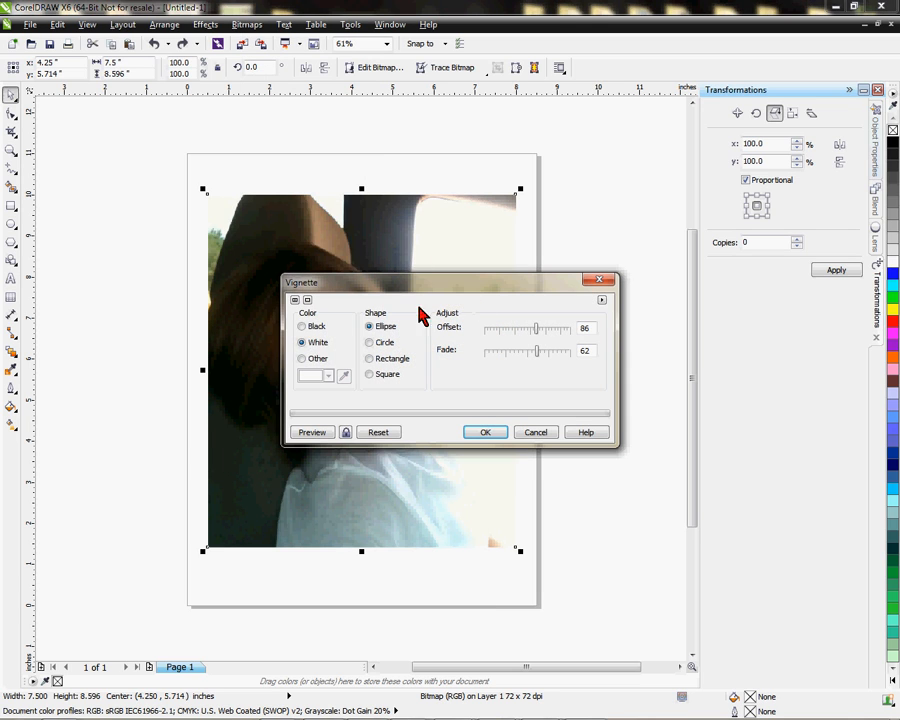